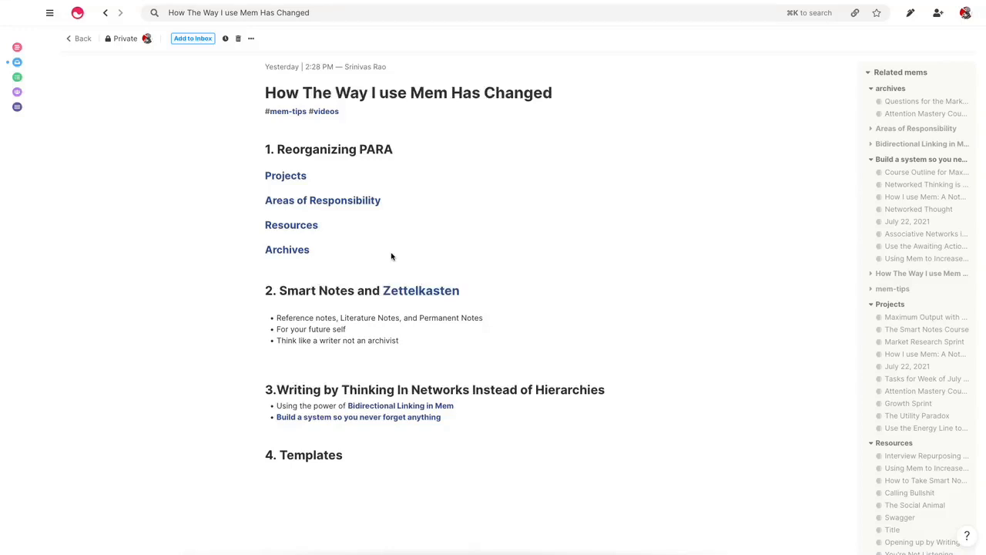
mouse_move(393, 265)
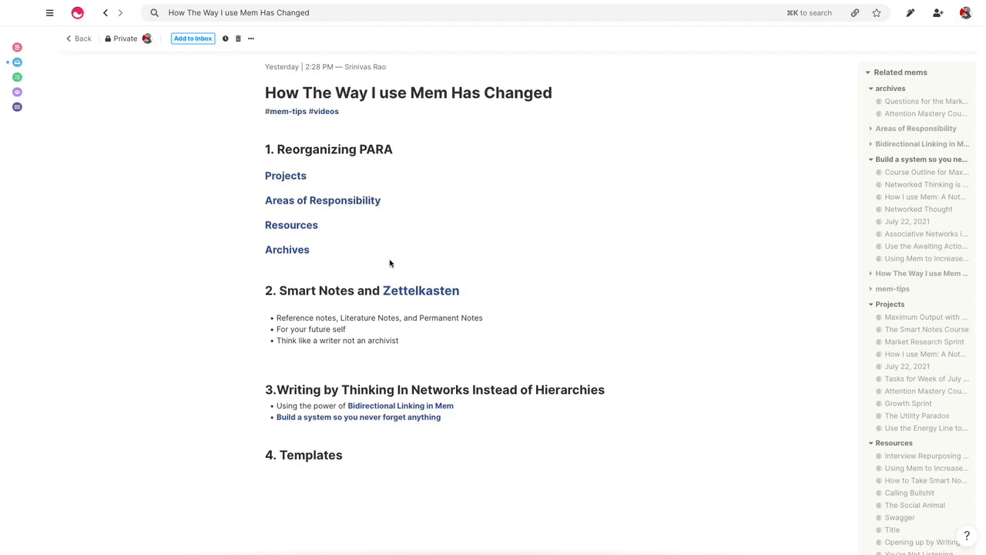
mouse_move(383, 259)
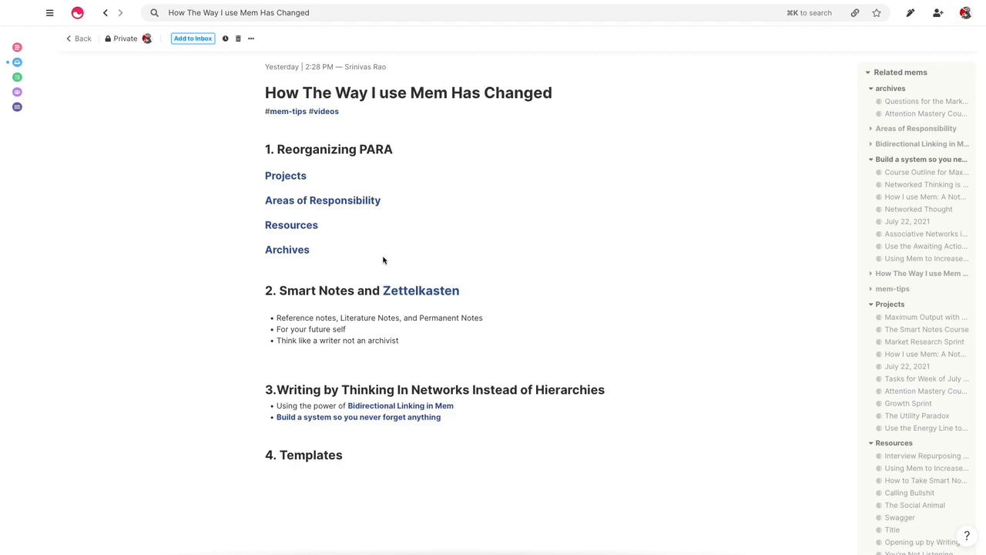
mouse_move(410, 314)
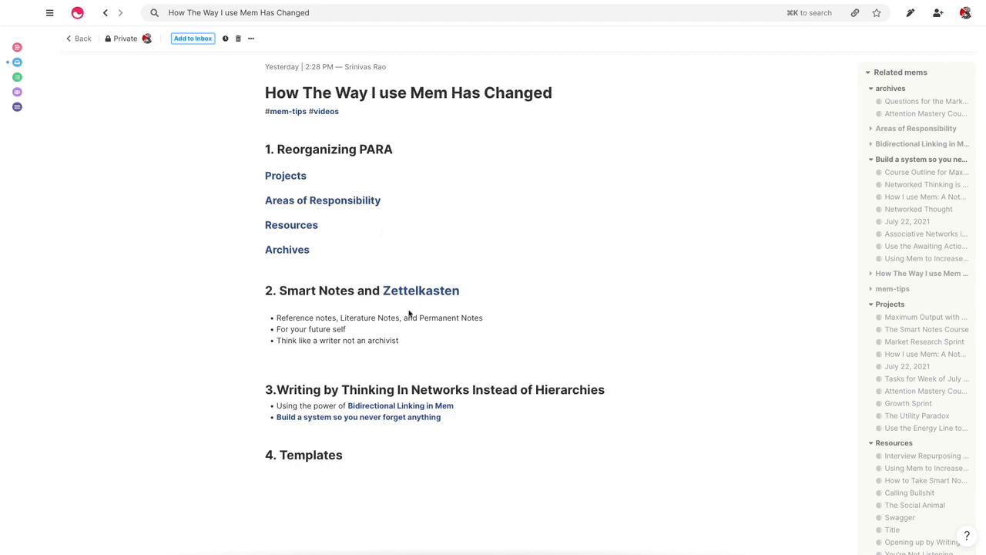
mouse_move(363, 259)
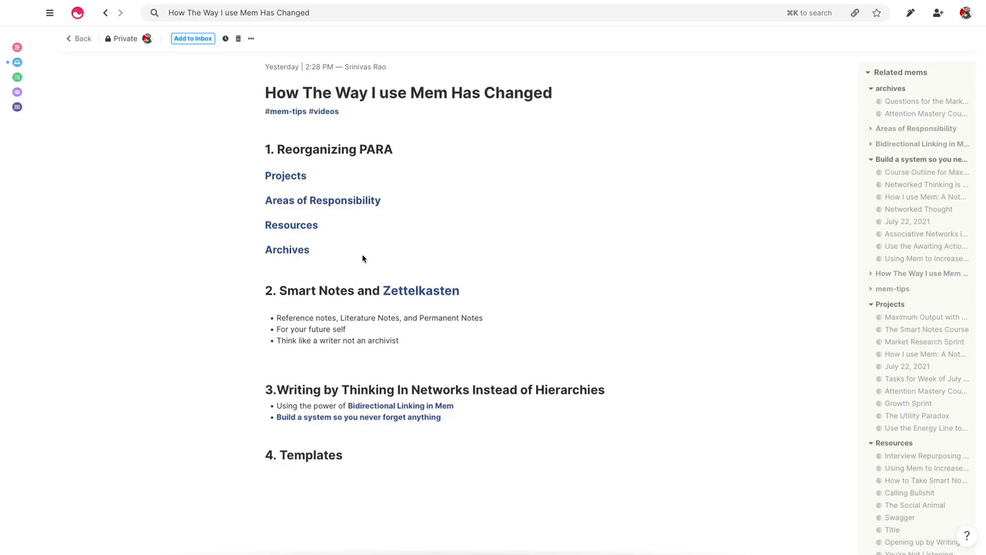
- Open the Projects note, then its MAXIMUM OUTPUT WITH MEM project note
click(285, 176)
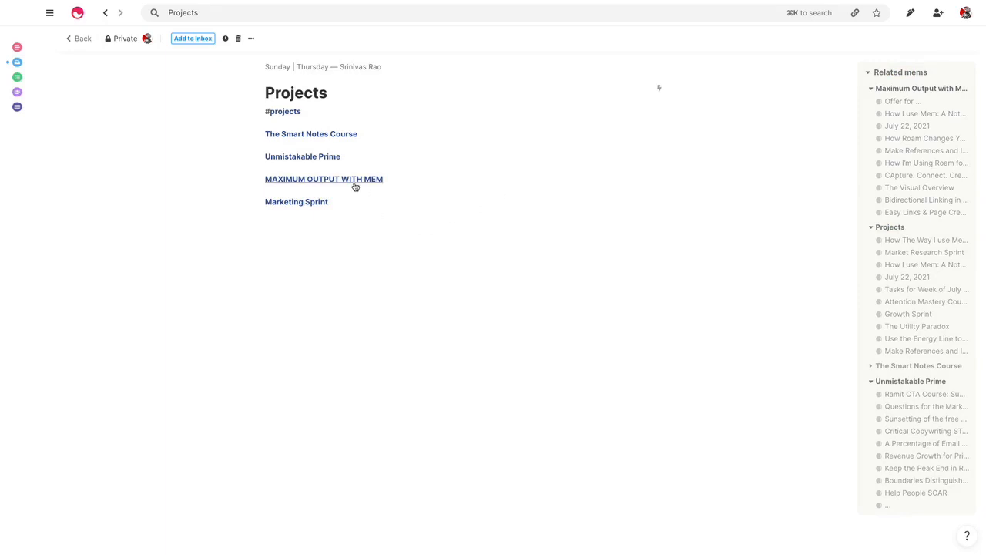
click(324, 179)
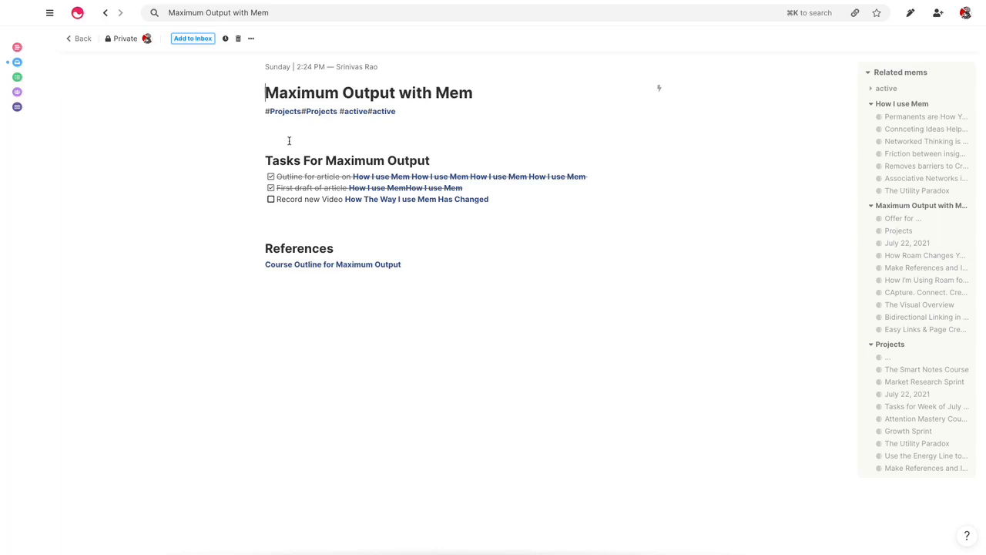
click(50, 13)
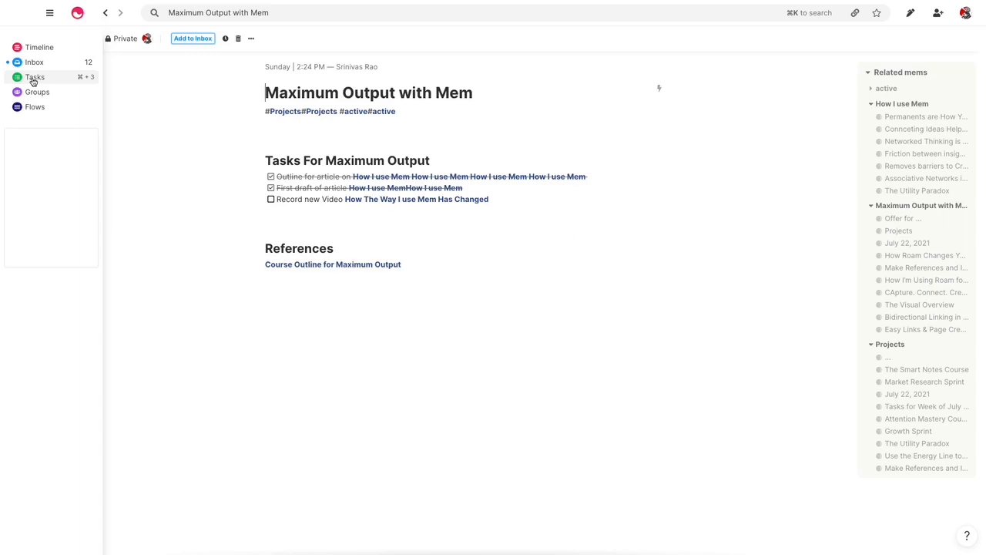
click(50, 12)
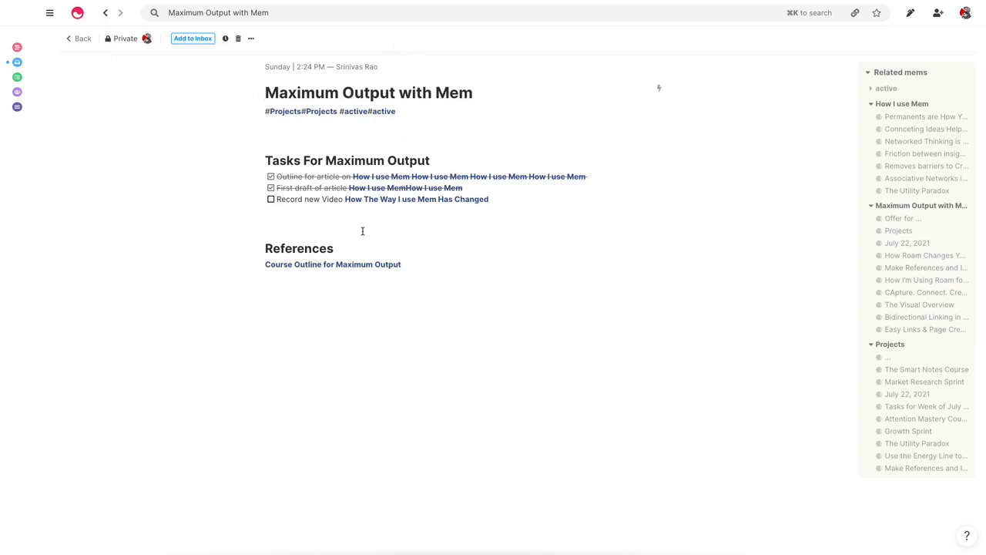
mouse_move(360, 264)
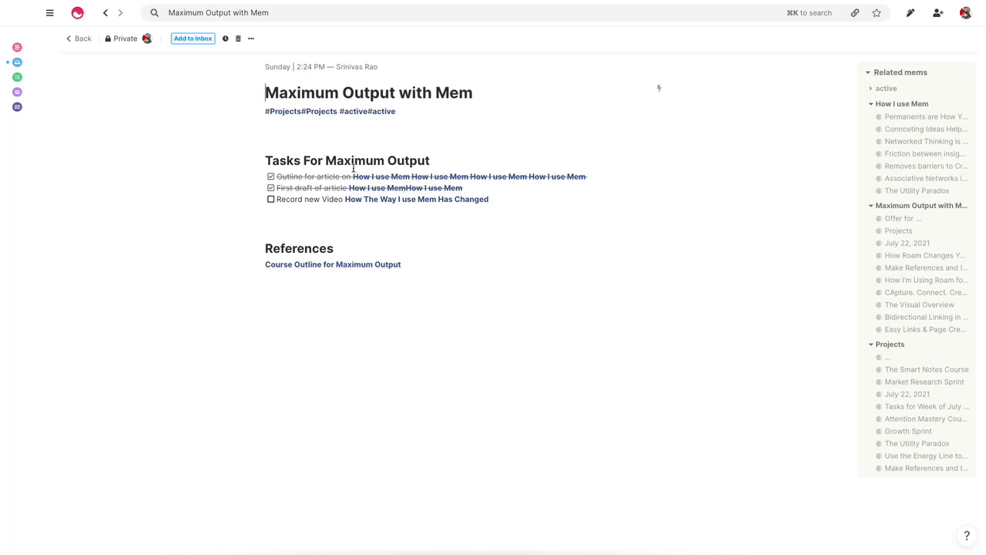
mouse_move(379, 222)
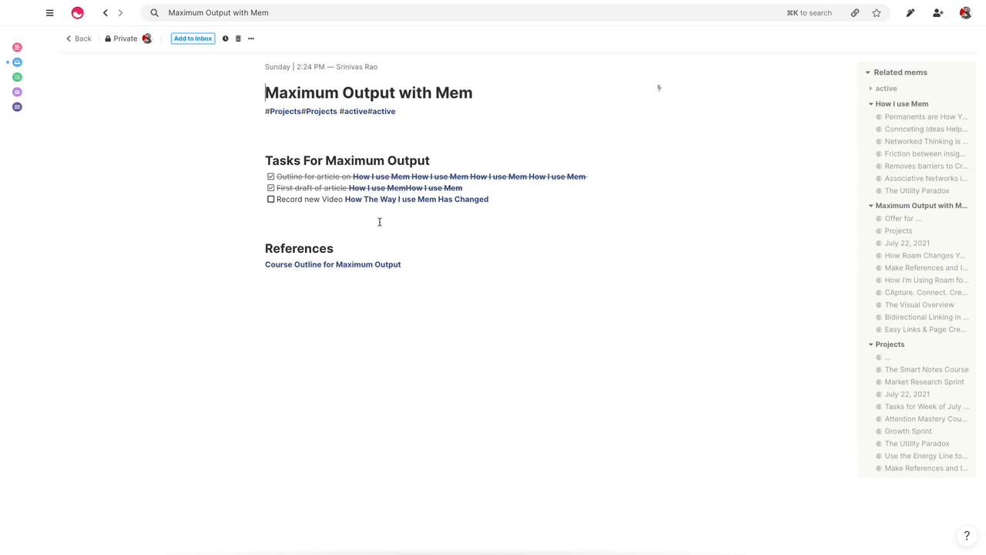
- Open Course Outline for Maximum Output in the side panel and scroll its Part 1 outline
click(307, 265)
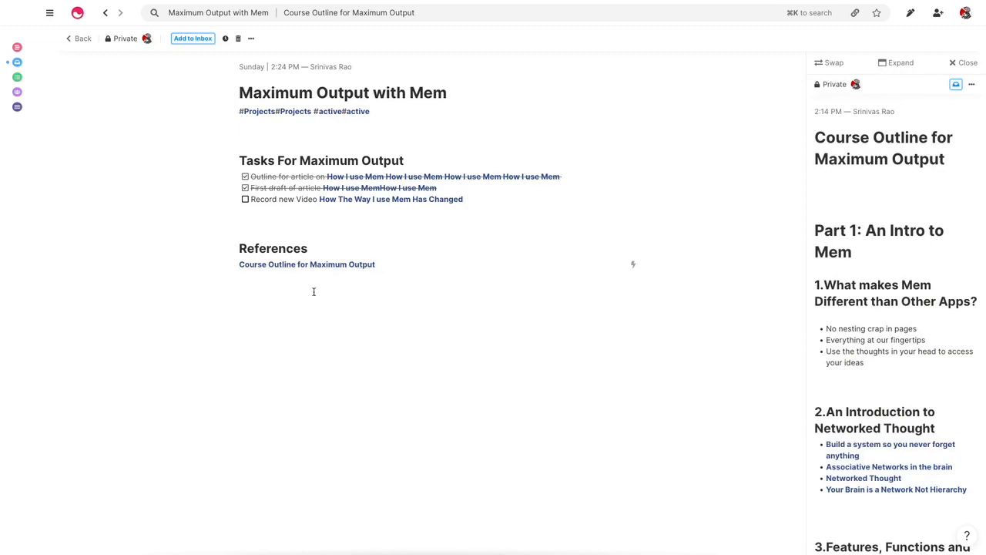
scroll(down, 3)
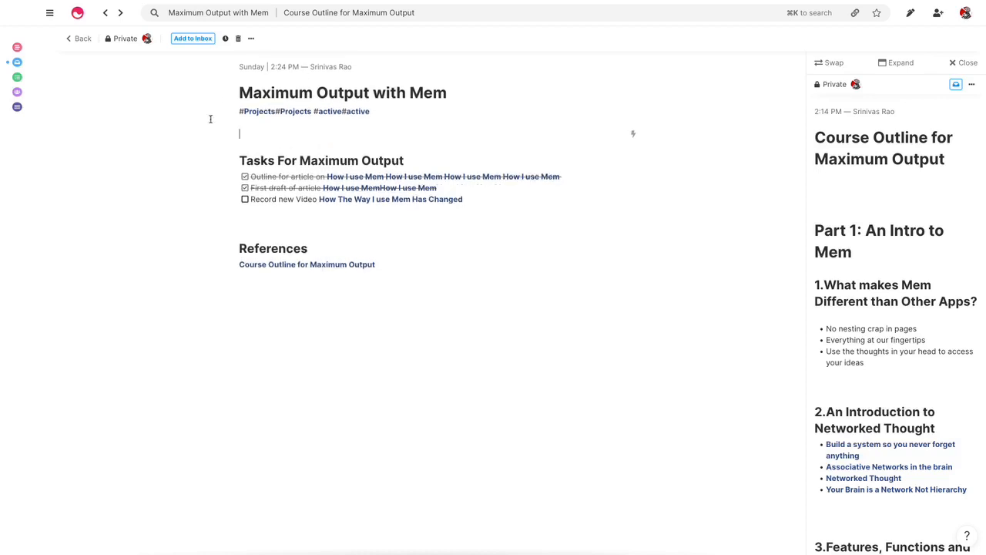
mouse_move(299, 146)
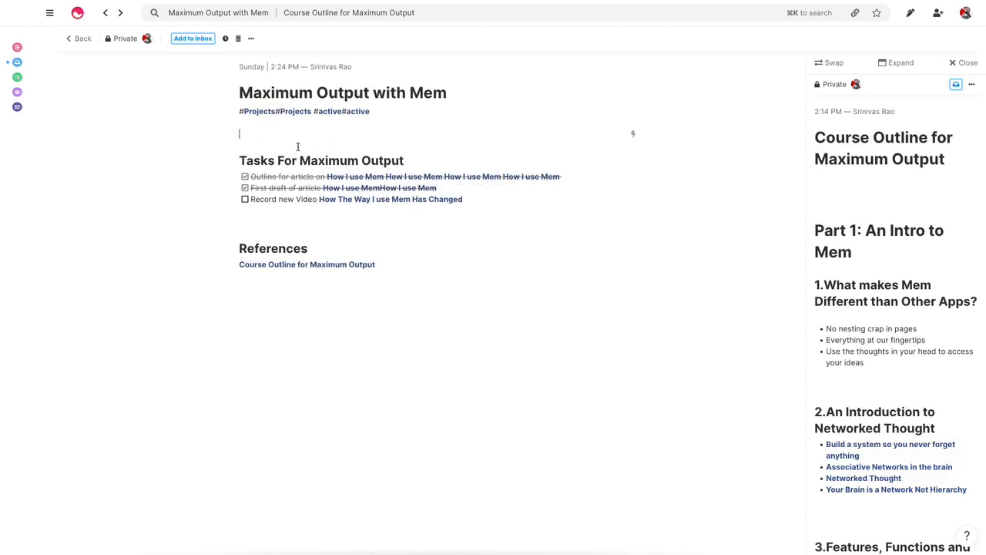
mouse_move(300, 141)
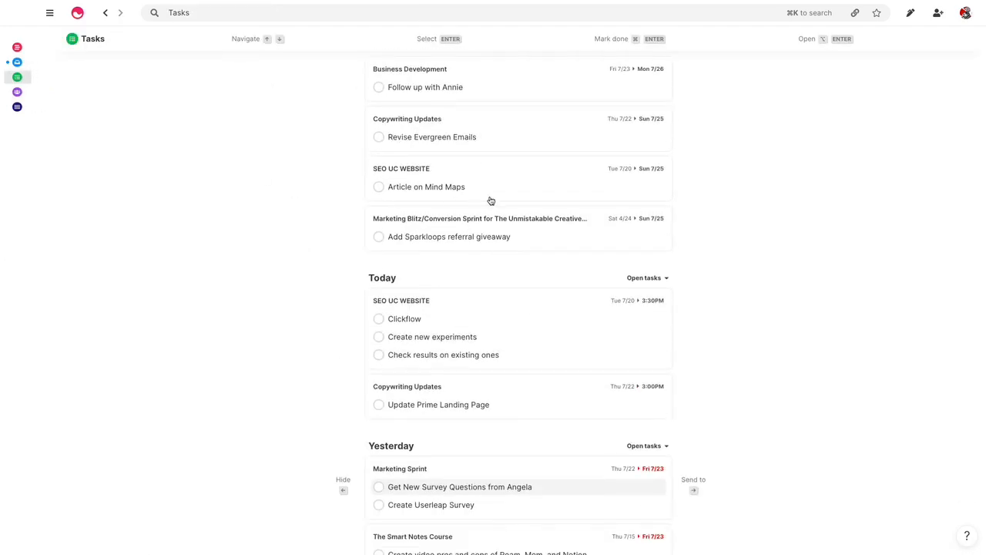
- Scroll the Tasks view and collapse the Upcoming group
scroll(down, 3)
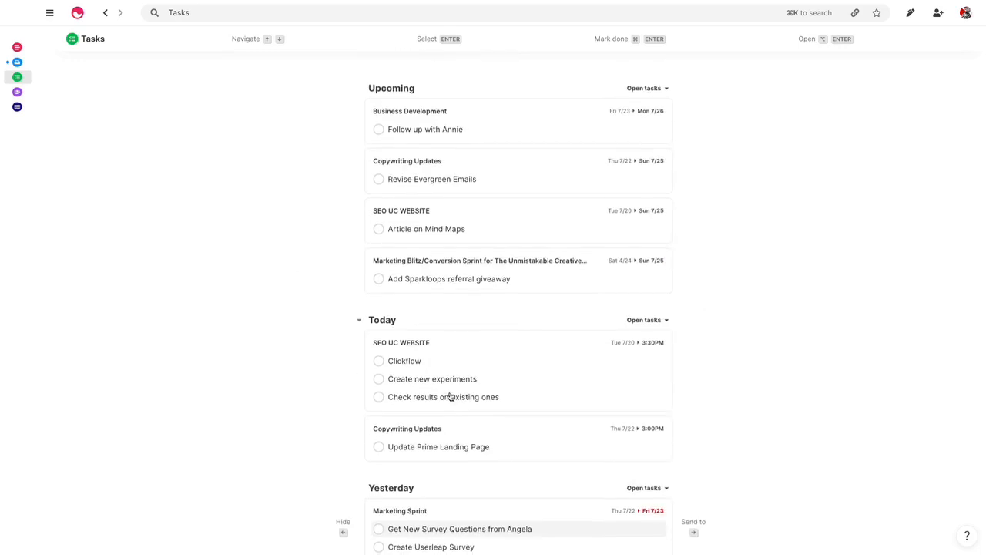
scroll(down, 3)
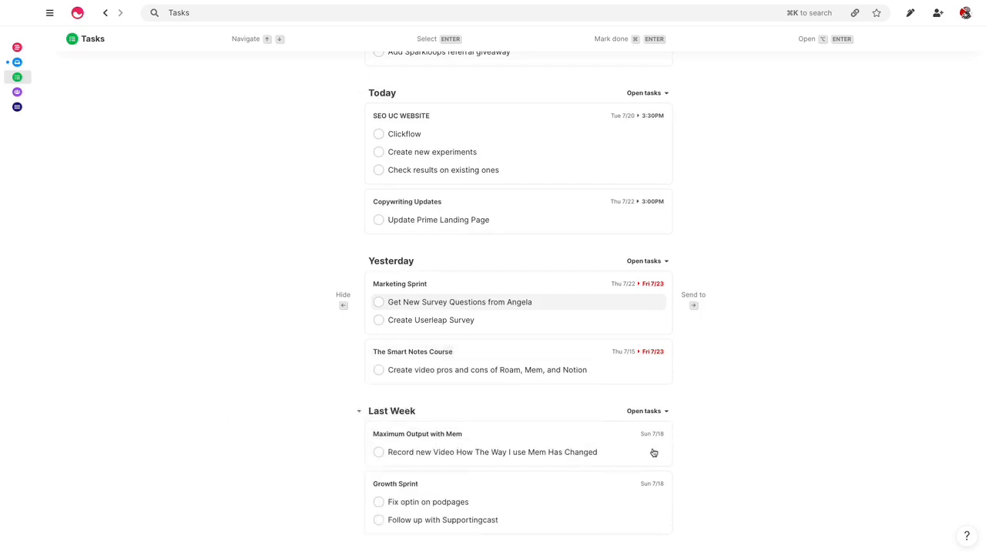
mouse_move(645, 428)
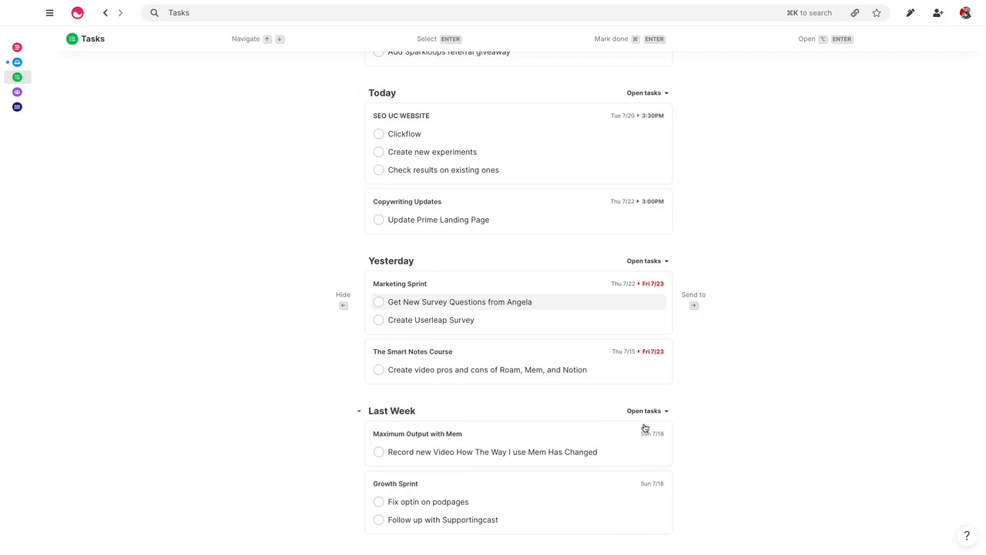
mouse_move(592, 443)
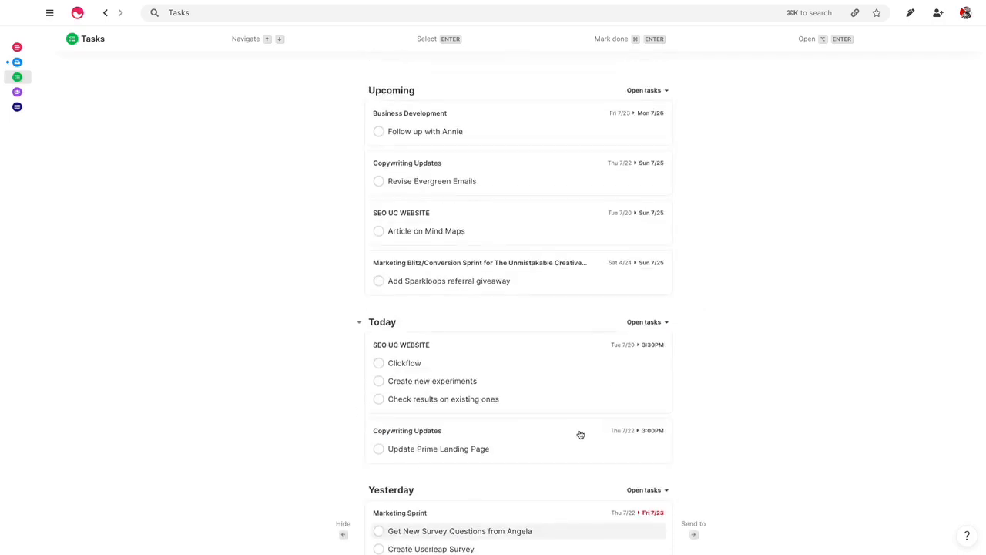
click(357, 95)
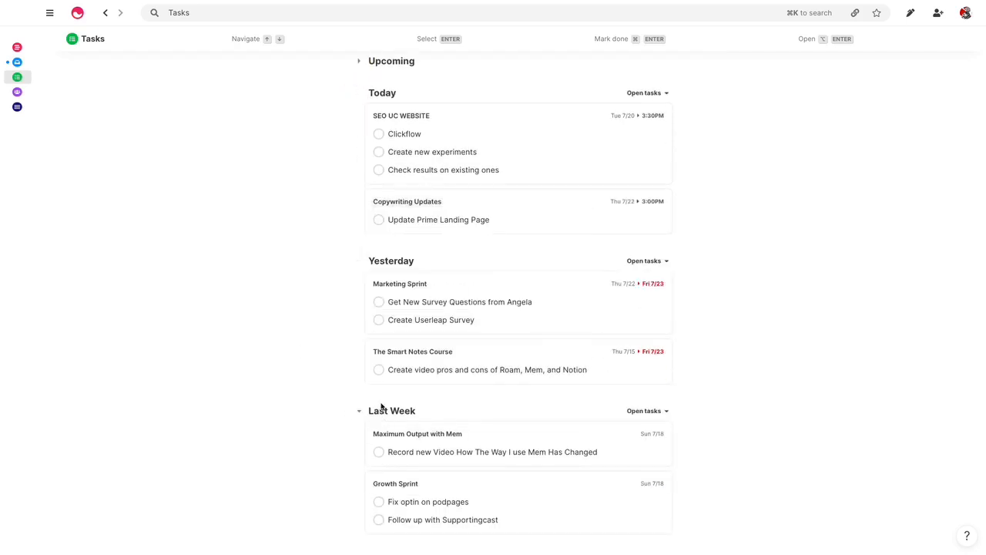
scroll(up, 3)
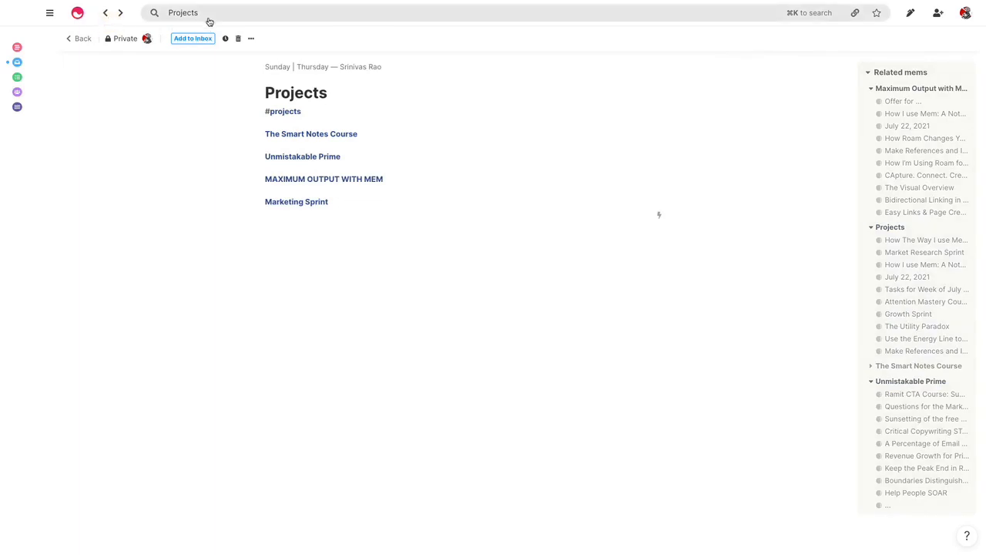
- Search 'area' and open the Areas of Responsibility mem with its Related mems panel
text(area)
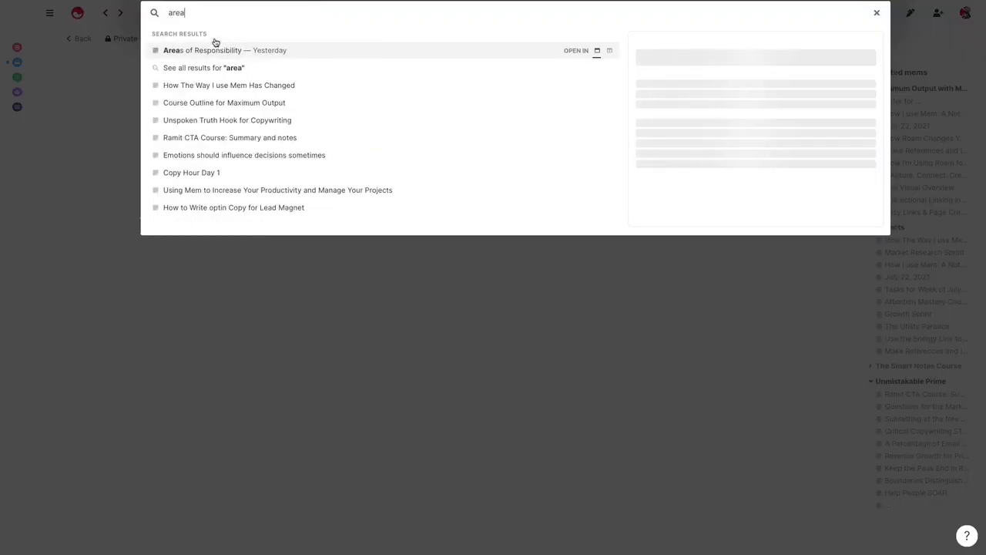
click(224, 50)
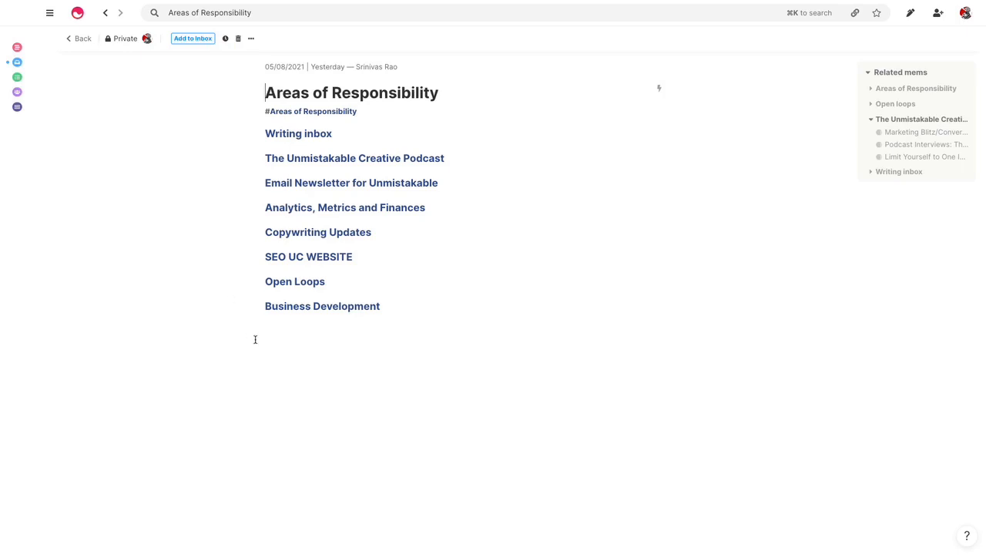
mouse_move(265, 337)
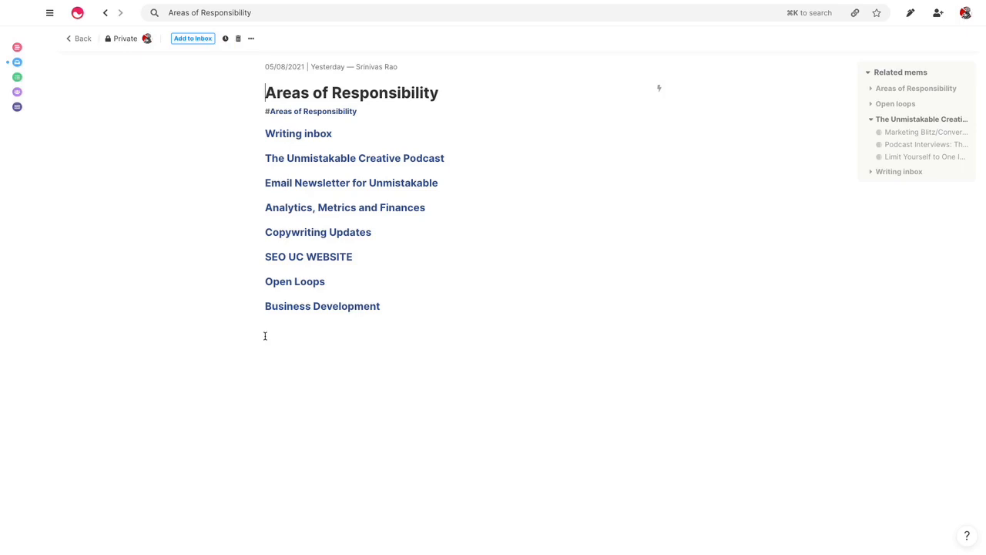
click(266, 92)
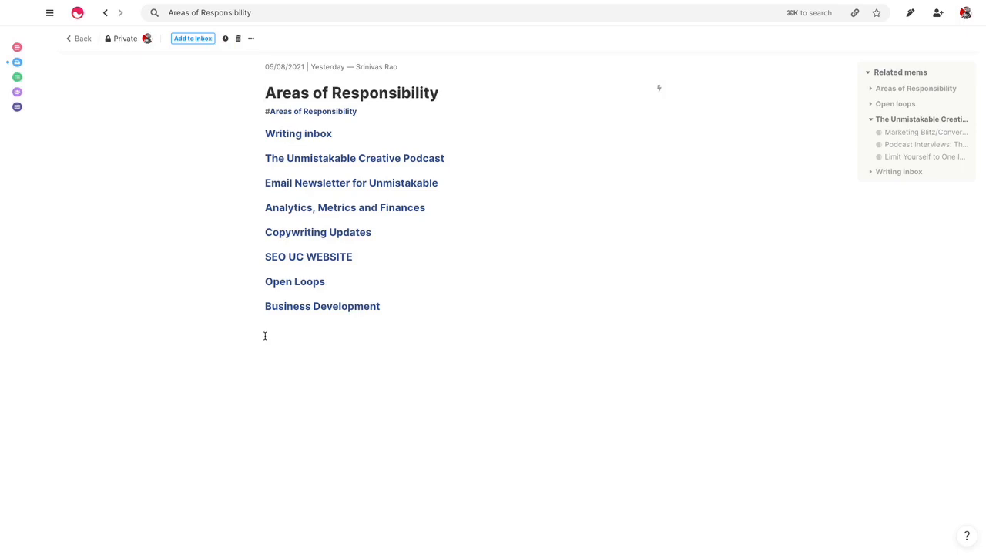
mouse_move(272, 344)
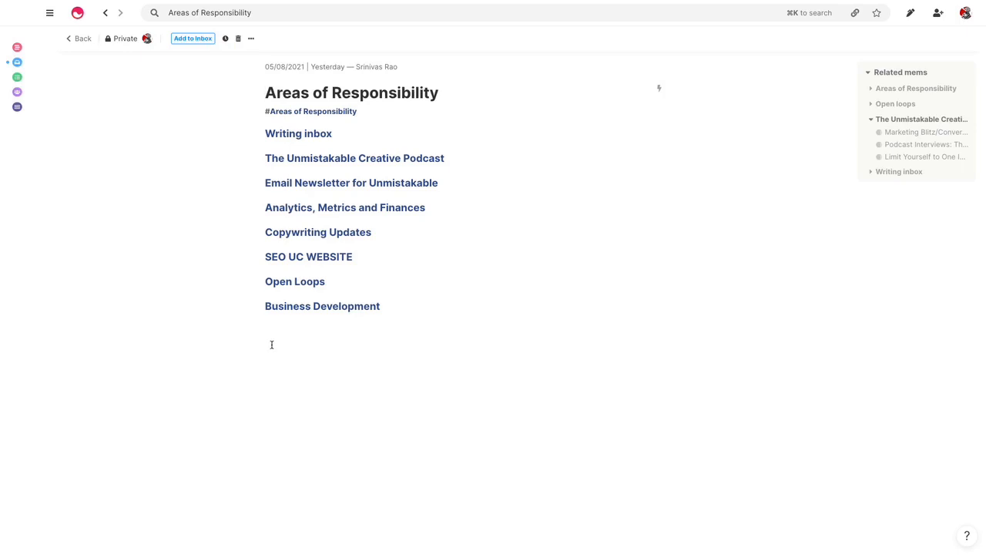
mouse_move(271, 331)
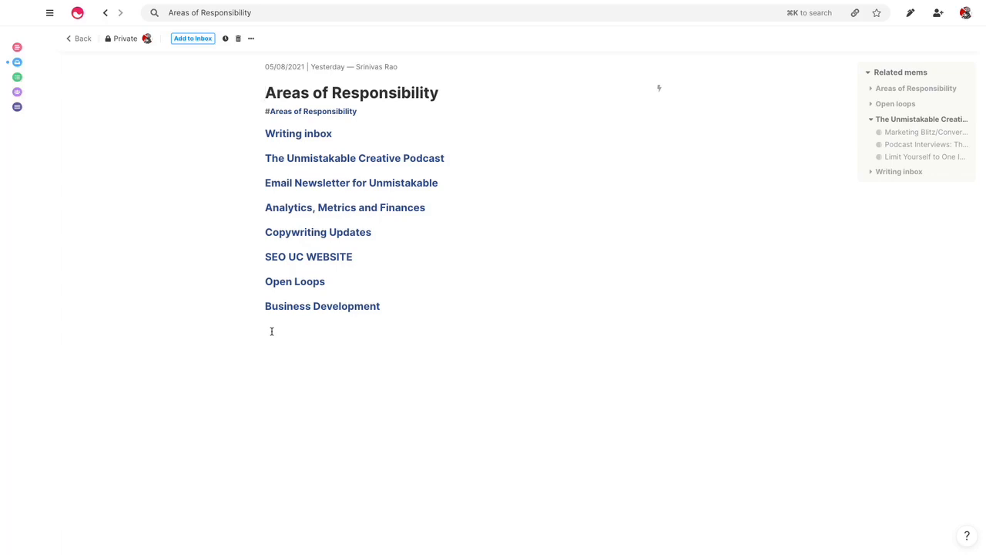
mouse_move(278, 314)
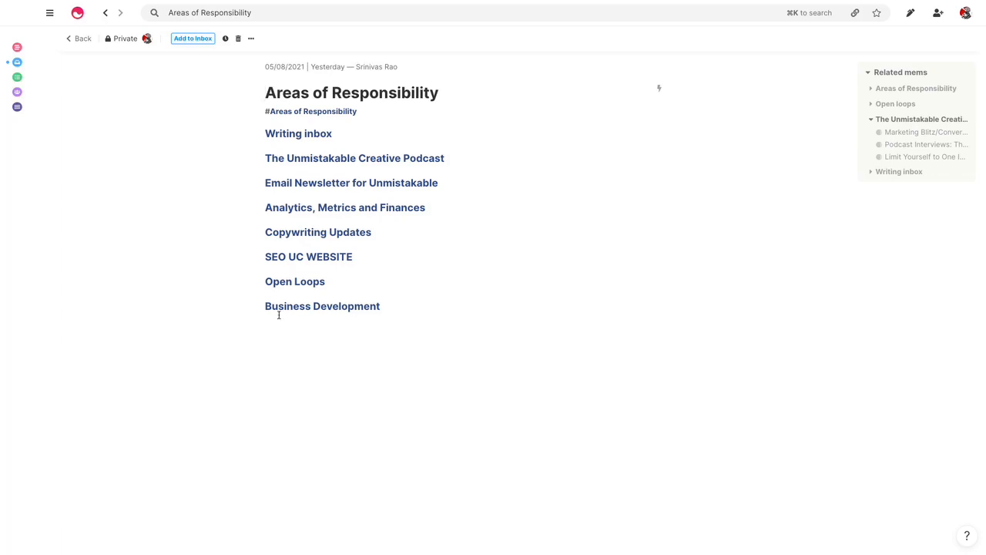
mouse_move(351, 183)
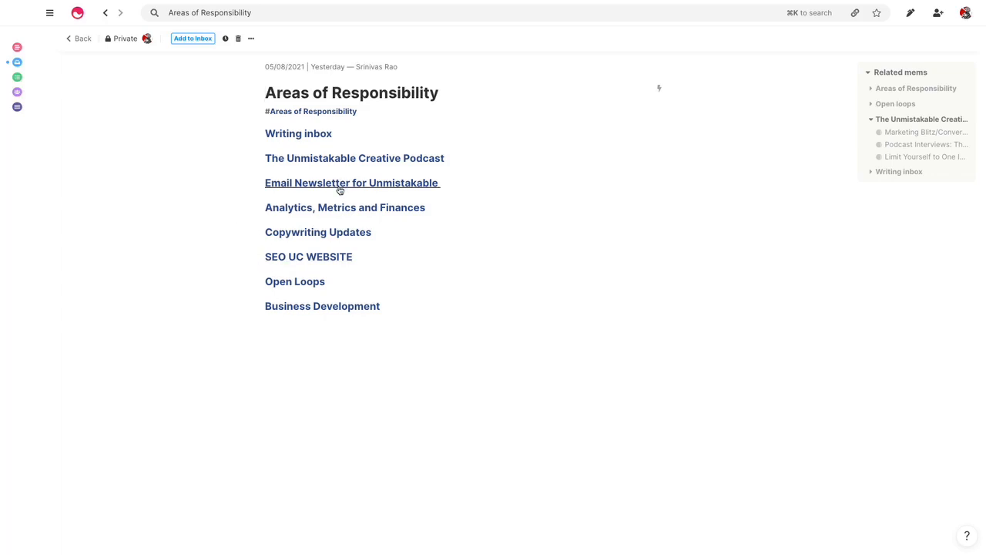
mouse_move(319, 232)
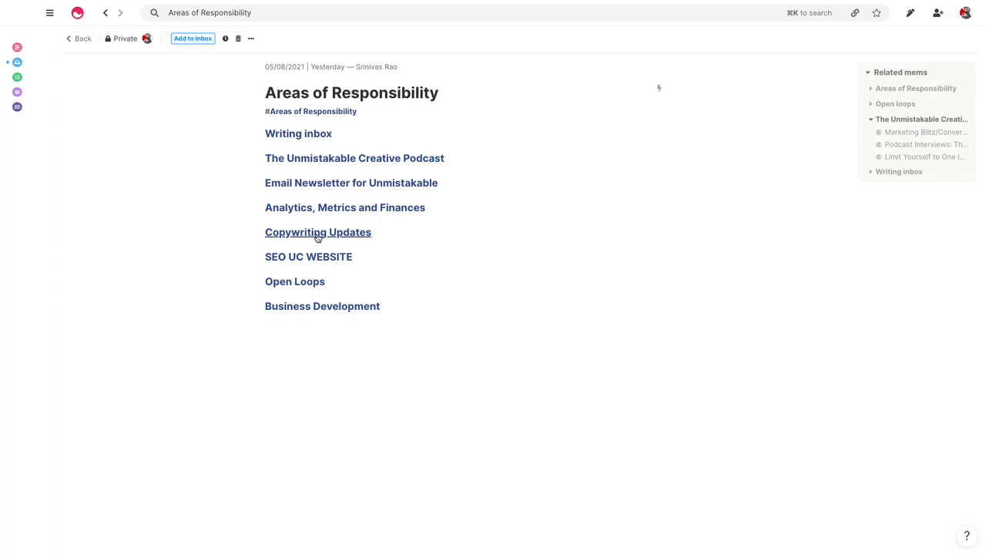
- Open the Copywriting Updates mem in the right side panel
click(318, 232)
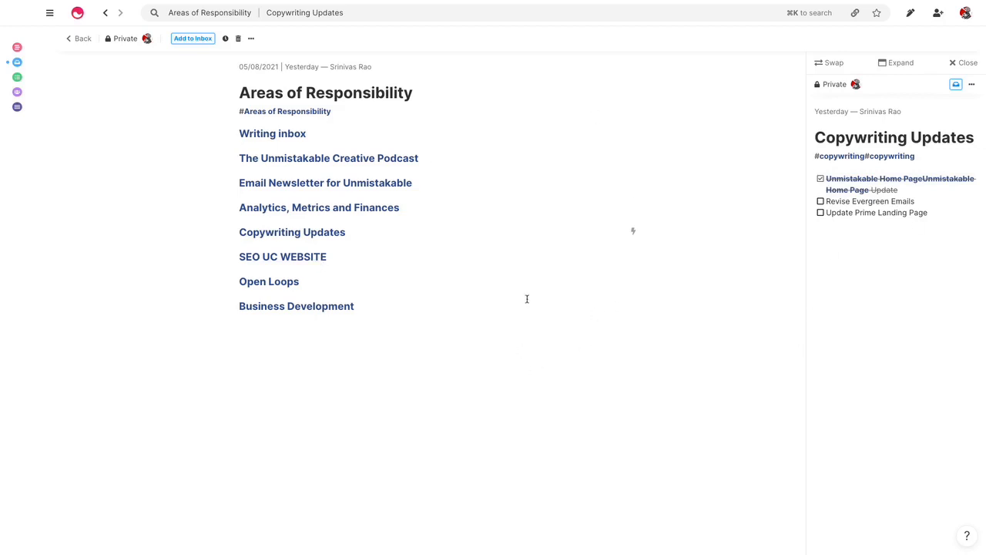
mouse_move(292, 232)
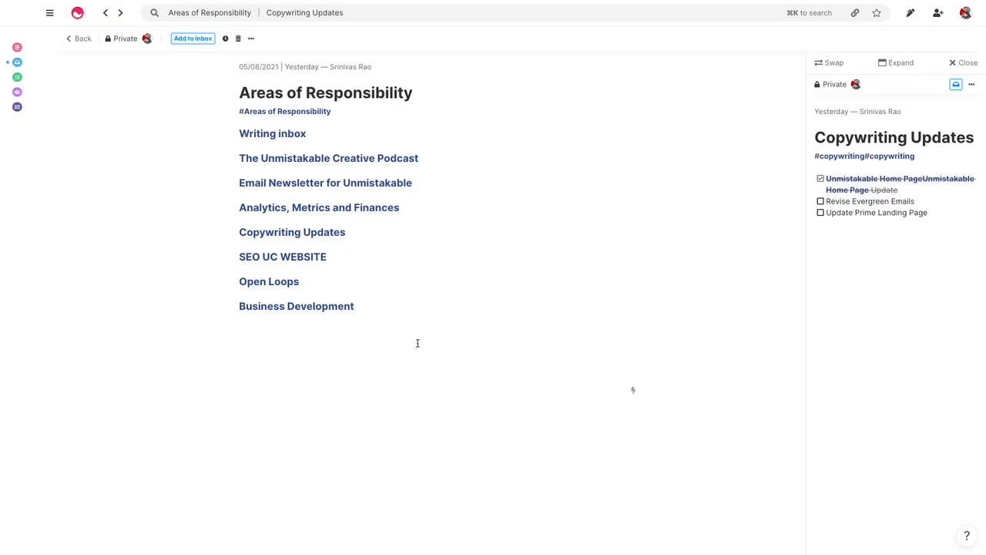
mouse_move(336, 367)
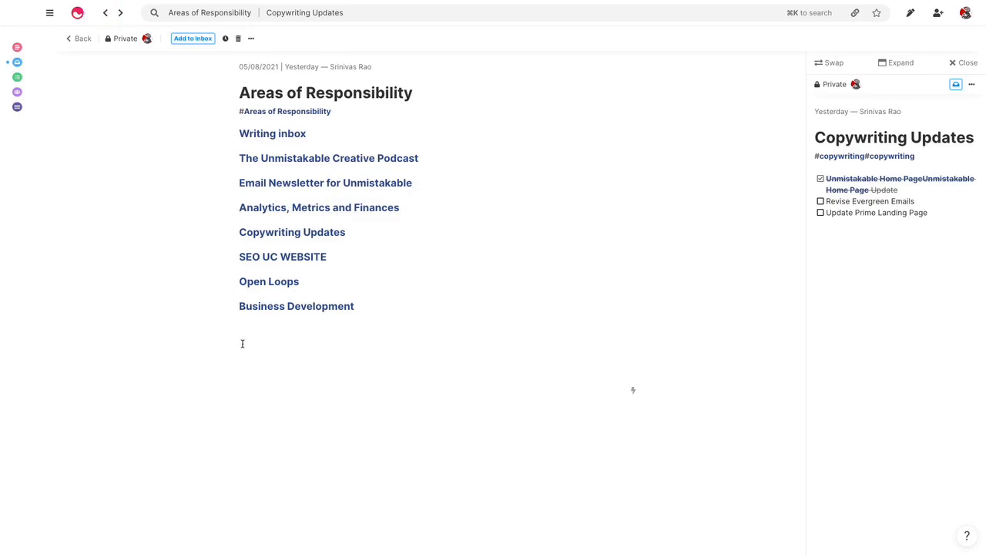
mouse_move(437, 158)
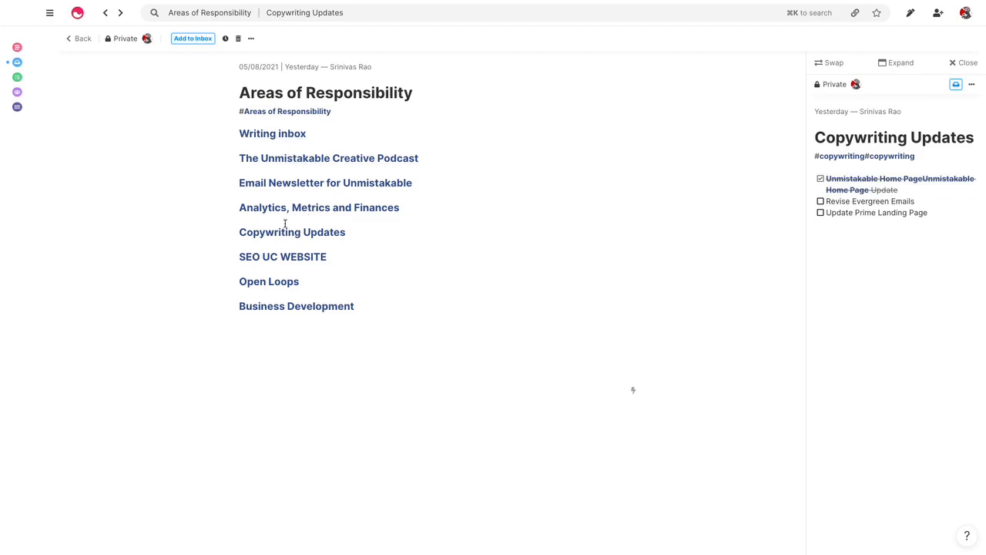
- Preview SEO UC WEBSITE alongside, then open the Tasks list
click(283, 257)
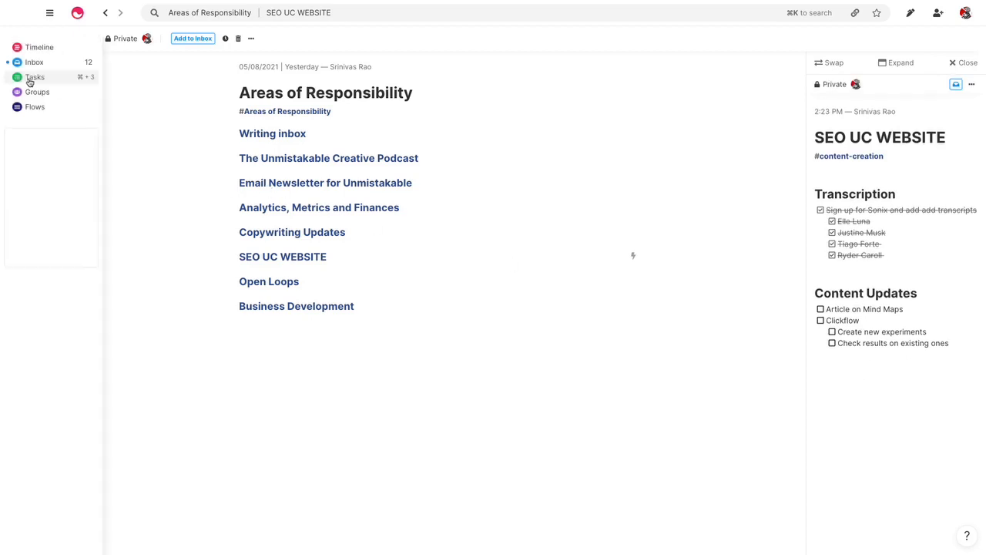
click(35, 77)
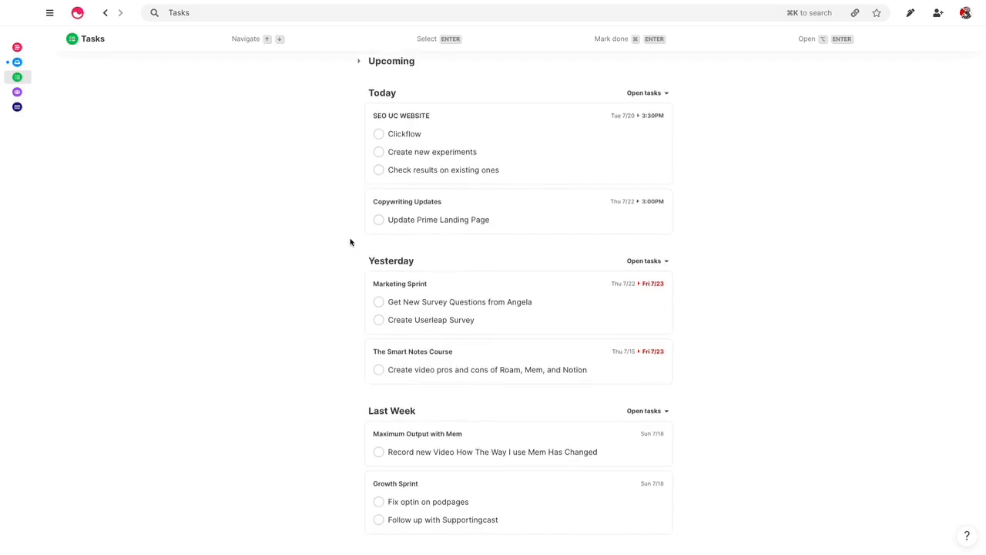
mouse_move(311, 227)
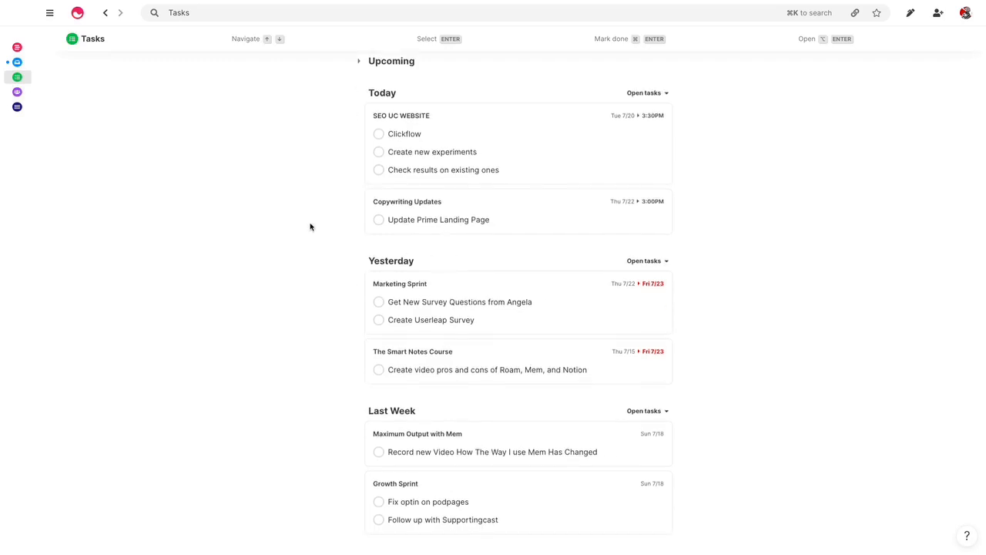
mouse_move(134, 124)
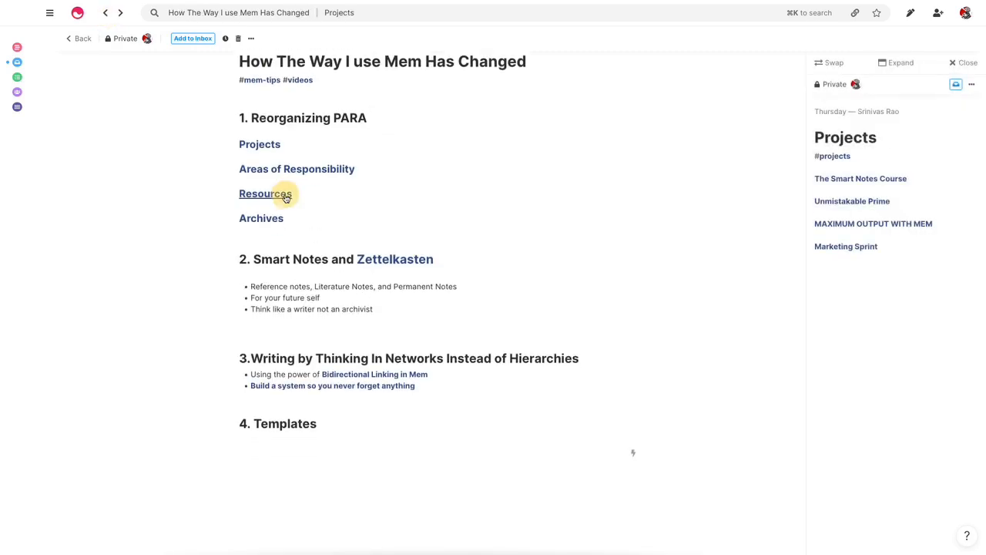
- Open the Resources link from the PARA outline in the side panel
click(265, 193)
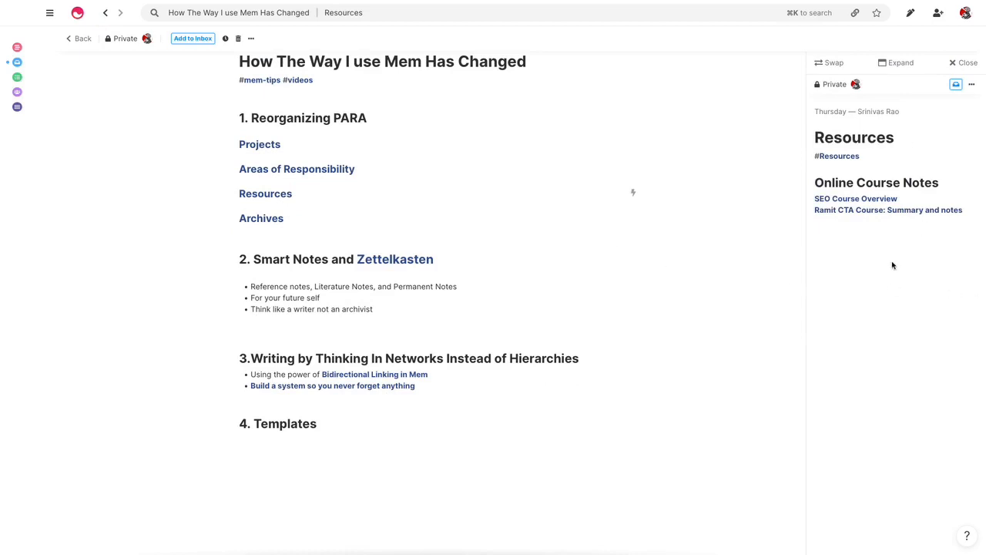
mouse_move(882, 254)
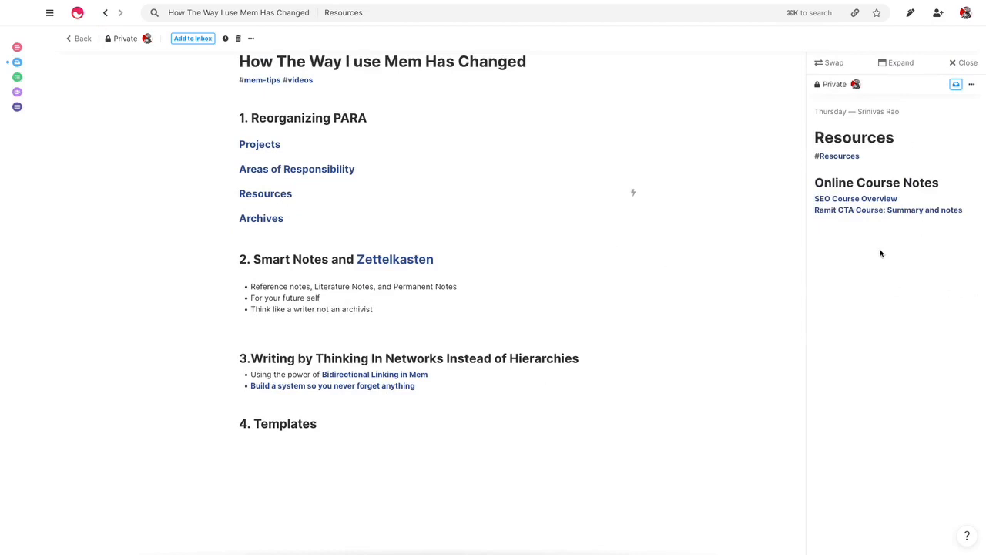
mouse_move(858, 294)
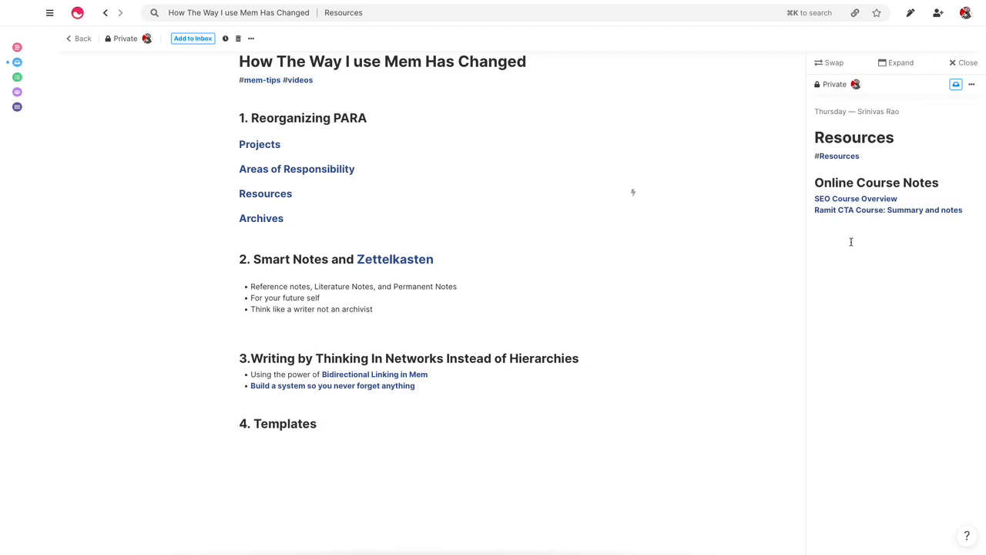
mouse_move(850, 278)
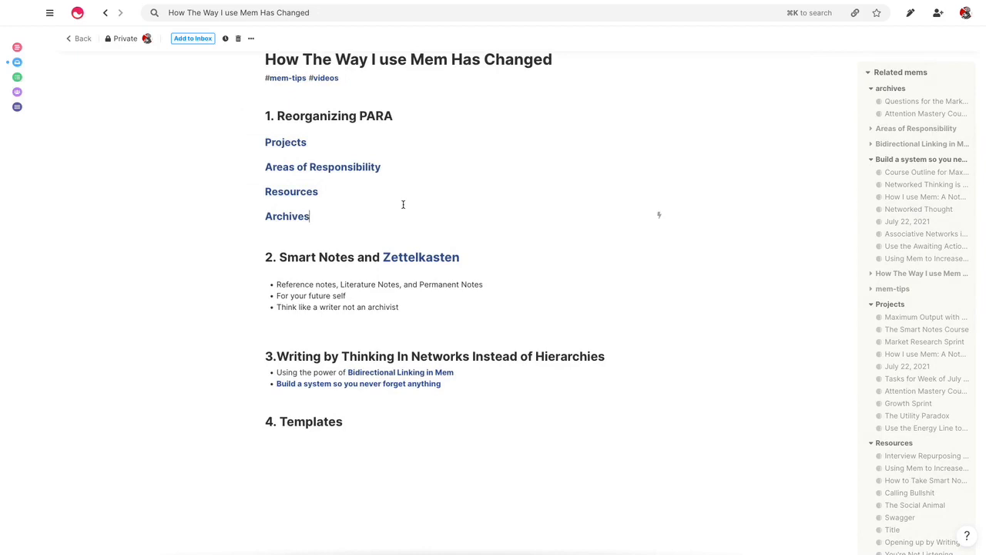
- Scroll through the Related mems sidebar of How The Way I use Mem Has Changed
scroll(down, 3)
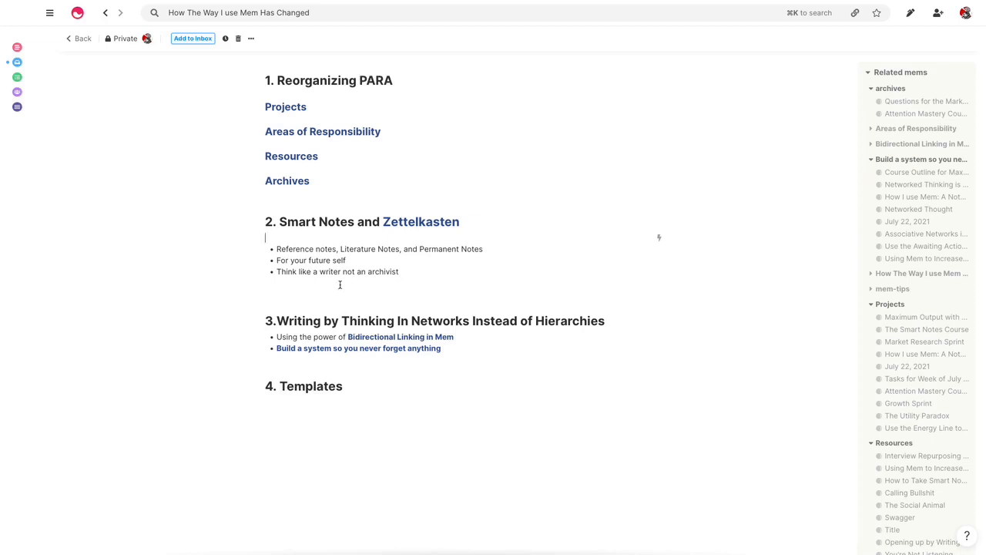
mouse_move(340, 255)
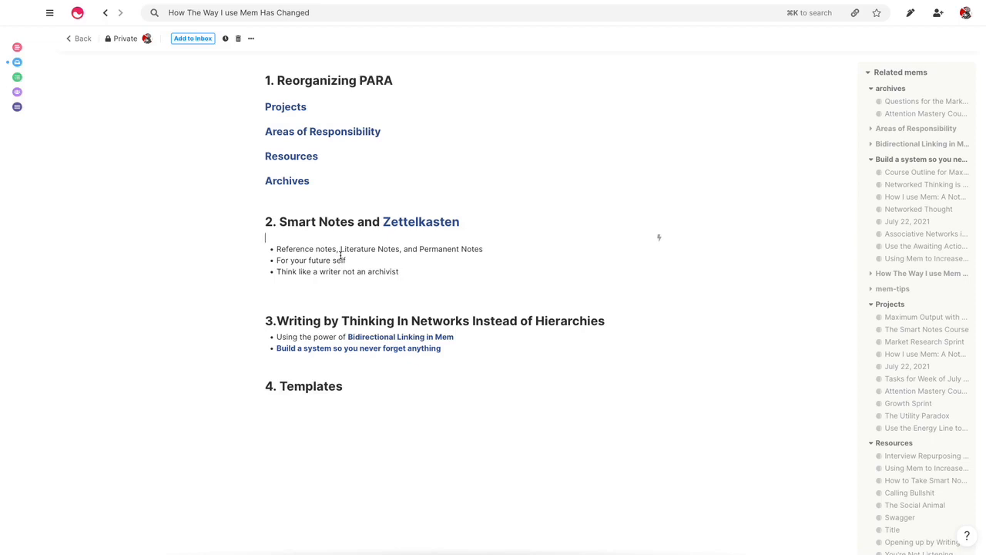
mouse_move(326, 282)
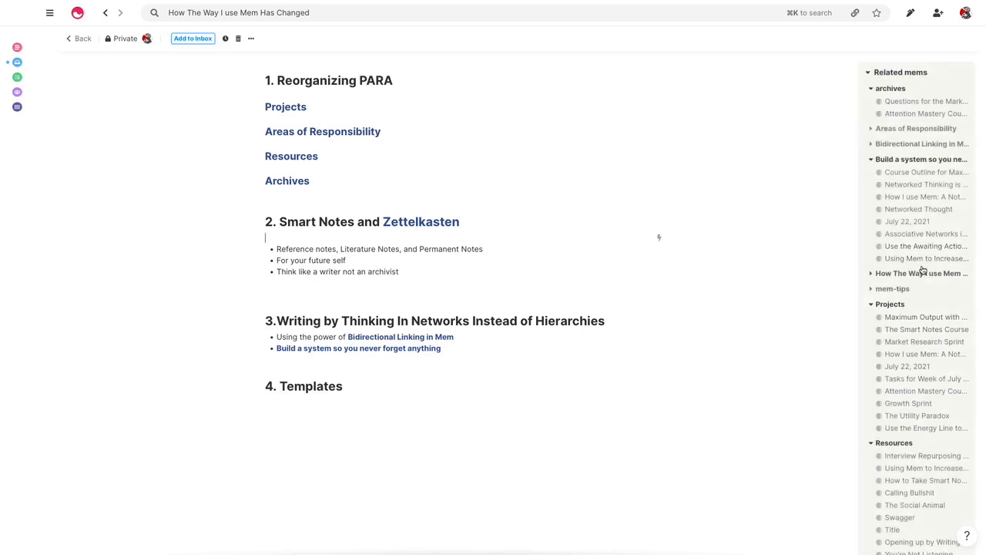
scroll(down, 3)
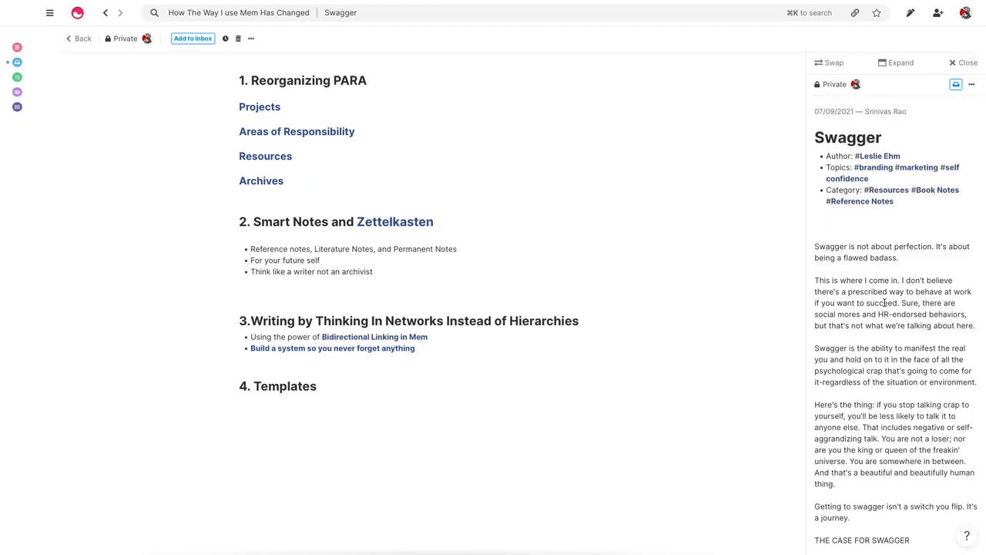
mouse_move(574, 240)
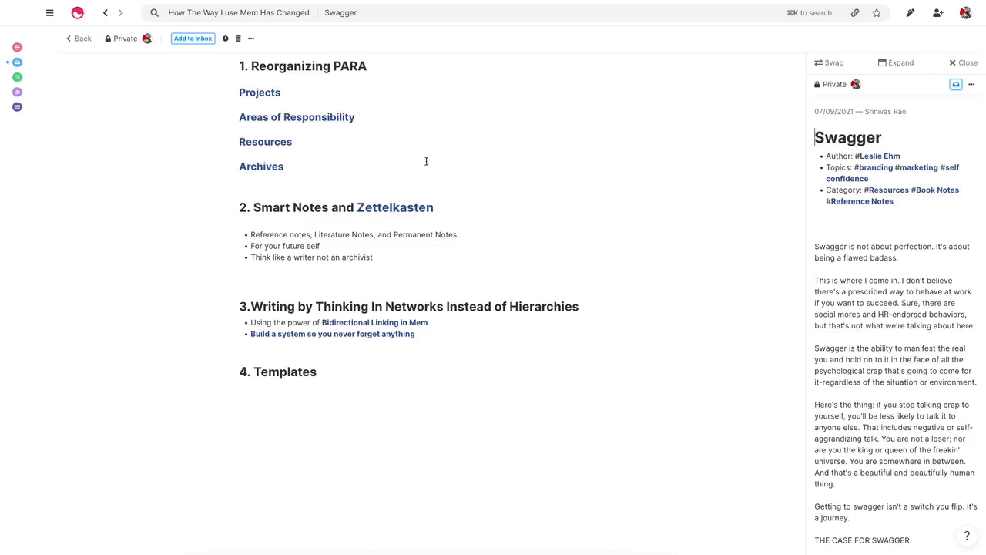
mouse_move(414, 248)
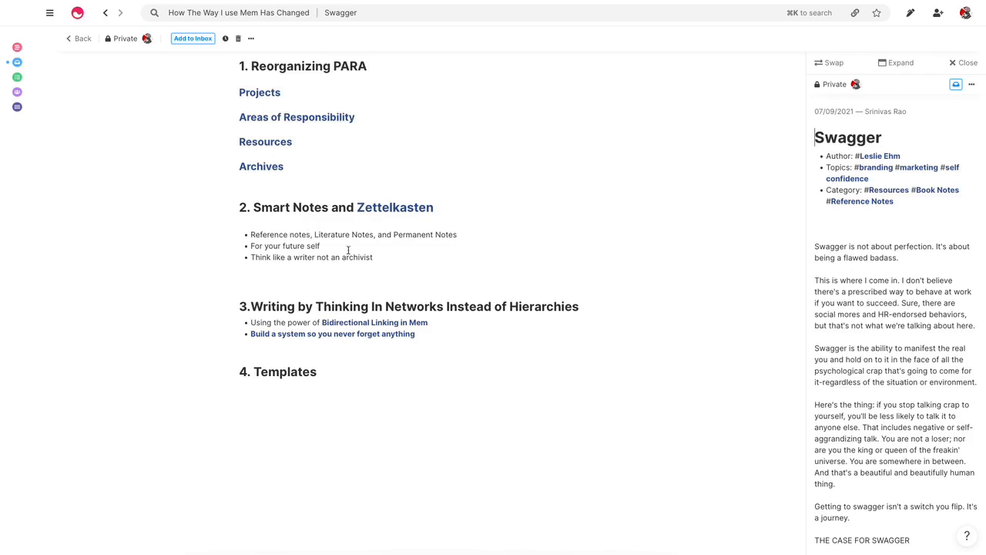
mouse_move(373, 240)
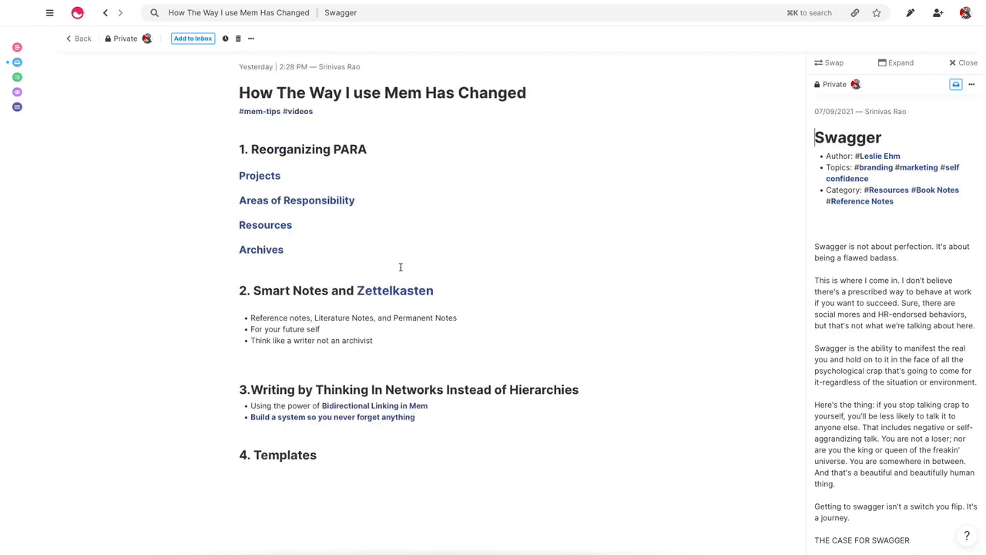
- Scroll the note and place the cursor on the blank line before section 3
scroll(down, 3)
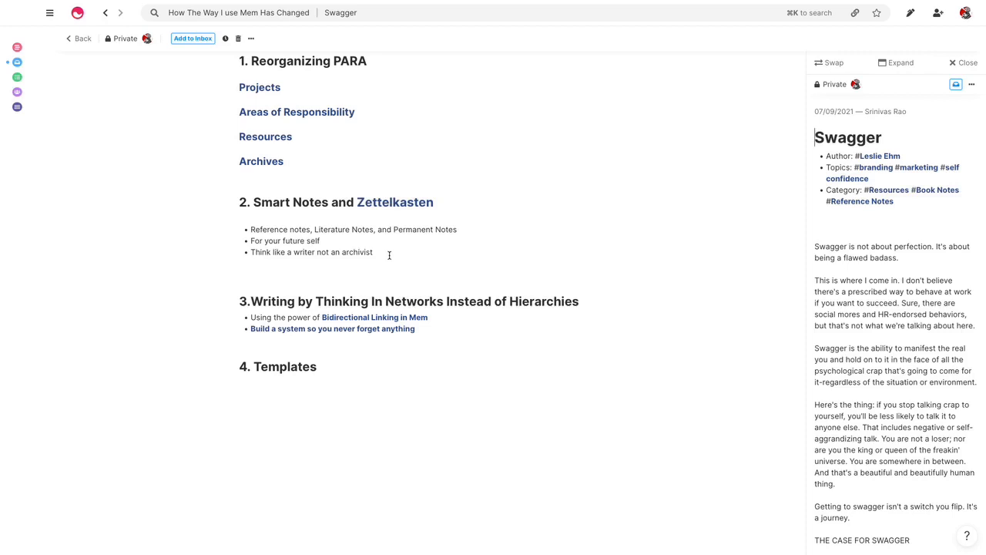
mouse_move(333, 262)
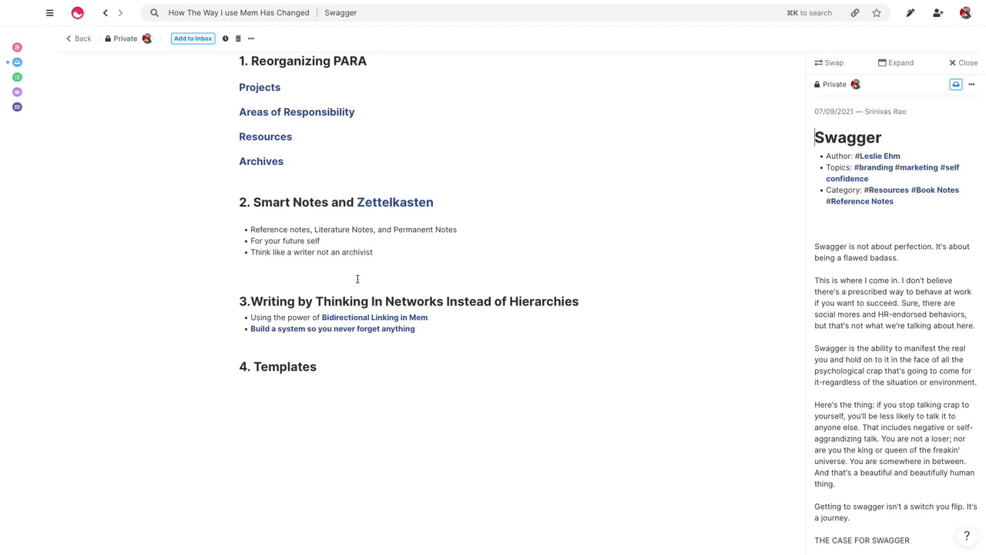
mouse_move(368, 239)
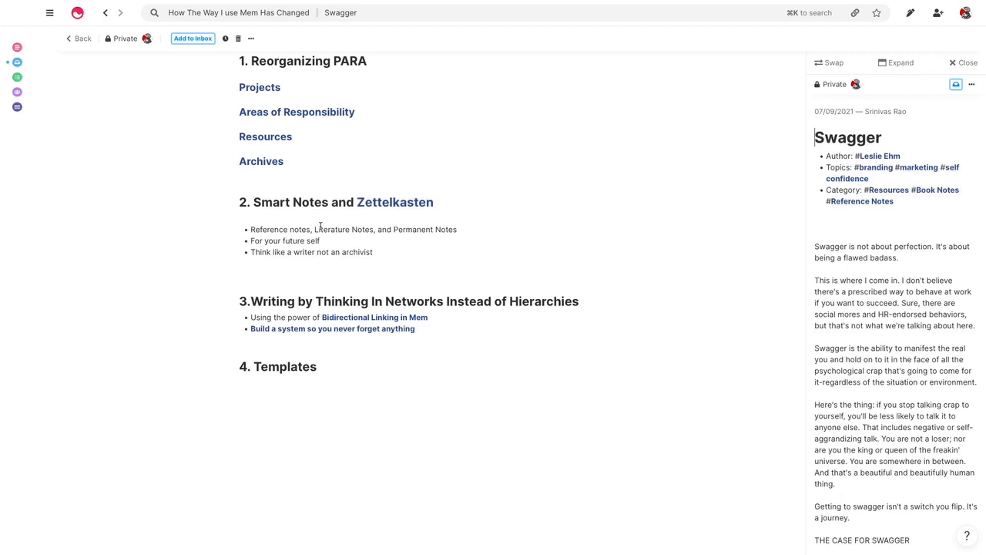
mouse_move(300, 265)
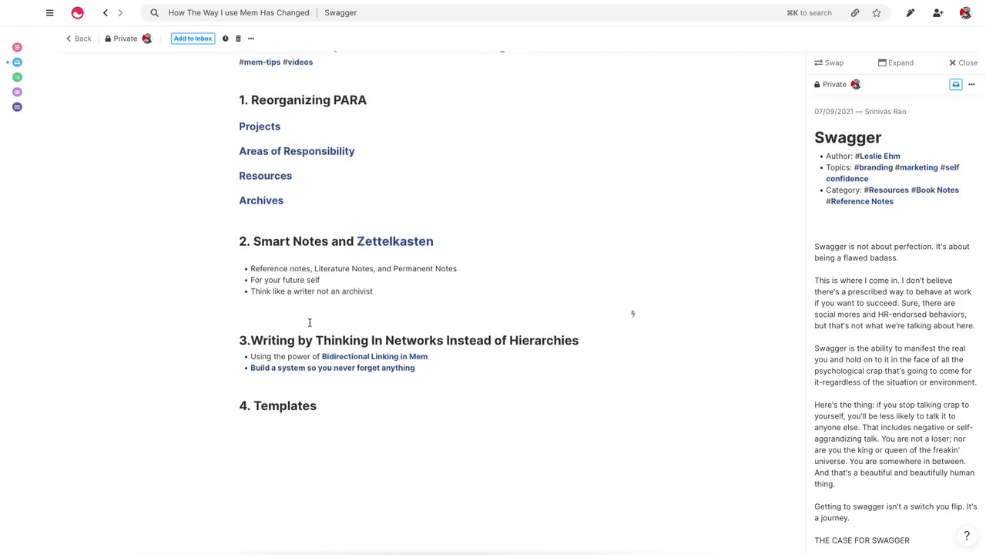
click(308, 313)
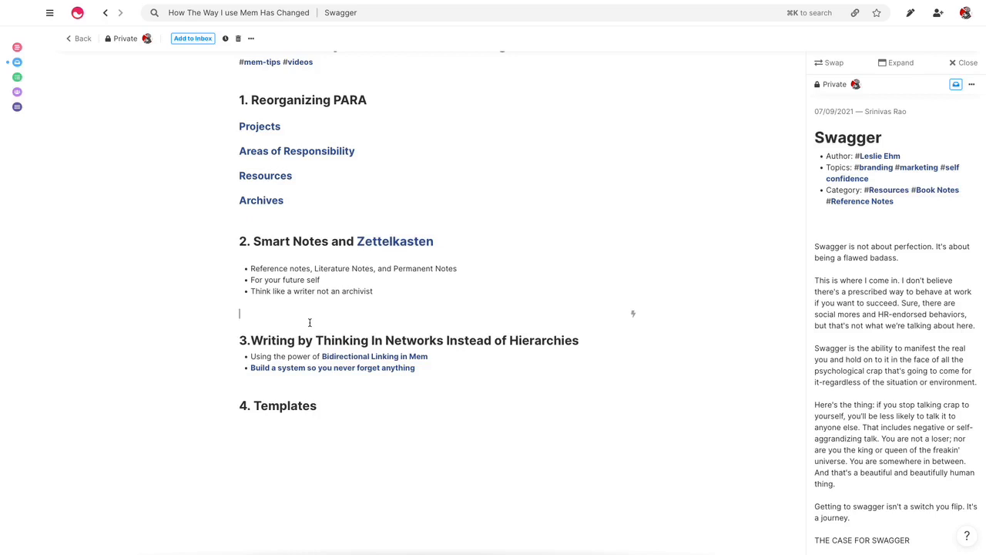
- Scroll to section 3 and open the 'Build a system so you never forget anything' mem
scroll(down, 3)
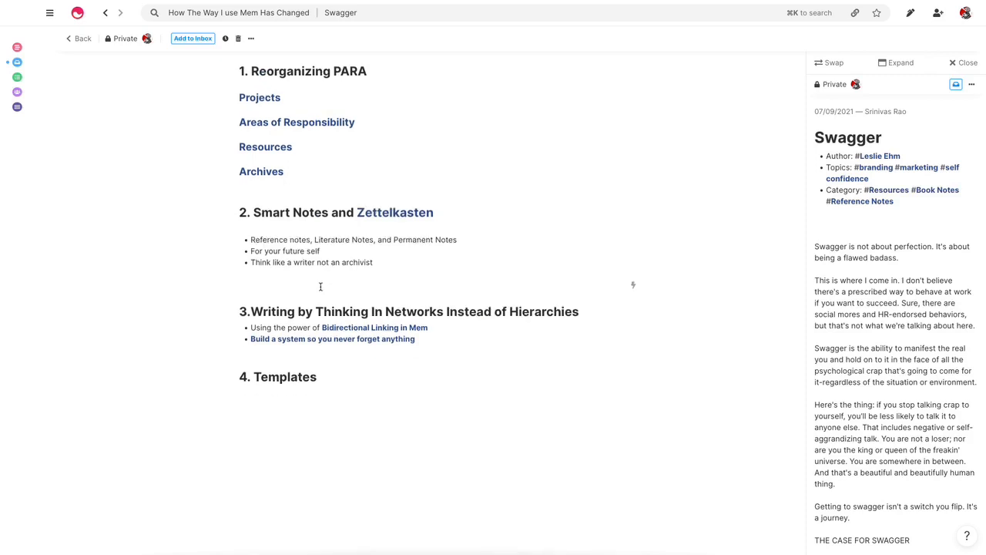
mouse_move(321, 287)
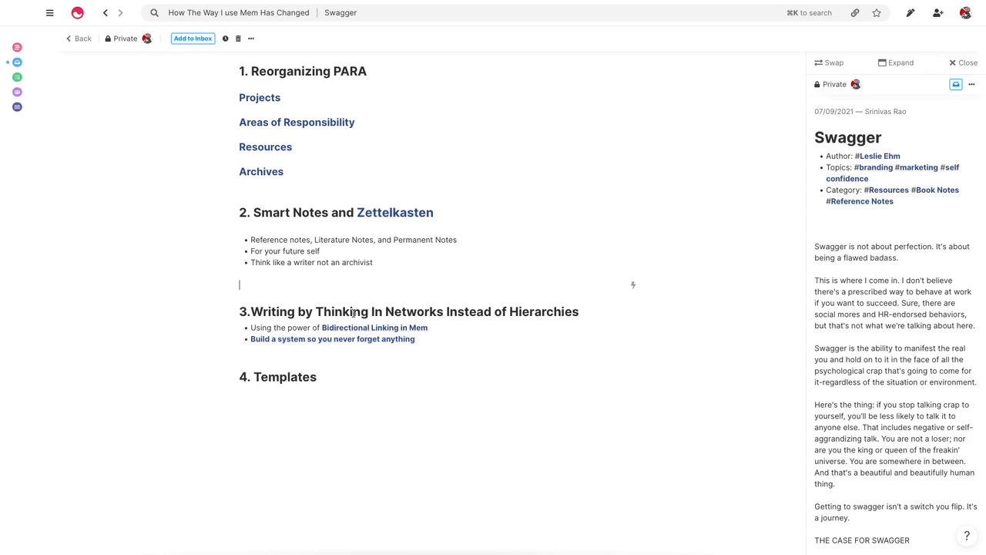
click(332, 340)
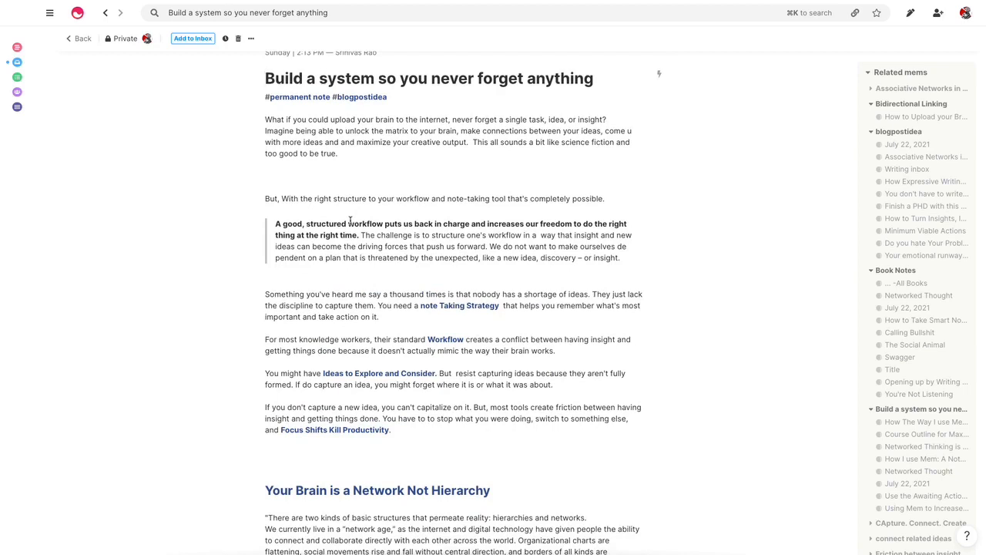
- Open the linked Note Taking Strategy mem beside the blog post note and scroll it
scroll(down, 3)
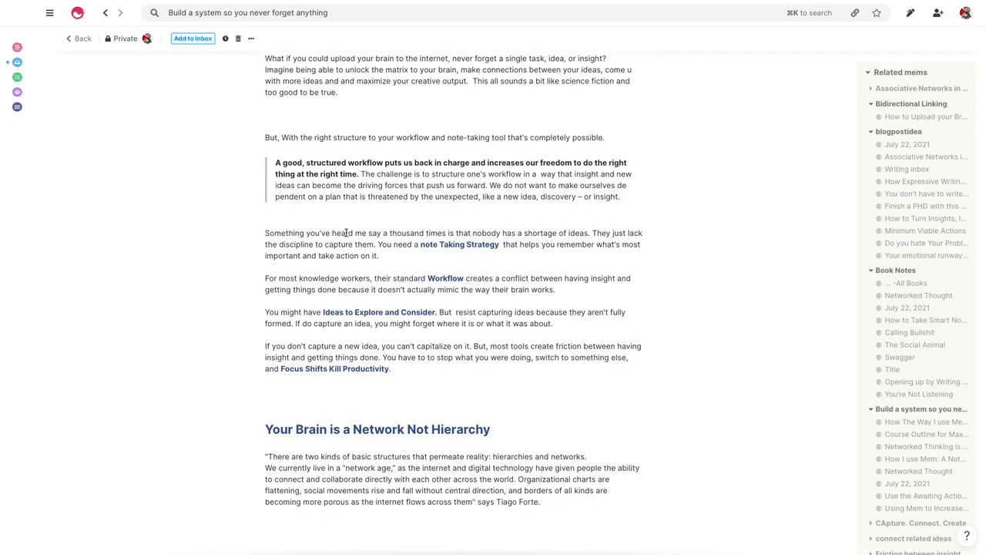
scroll(down, 3)
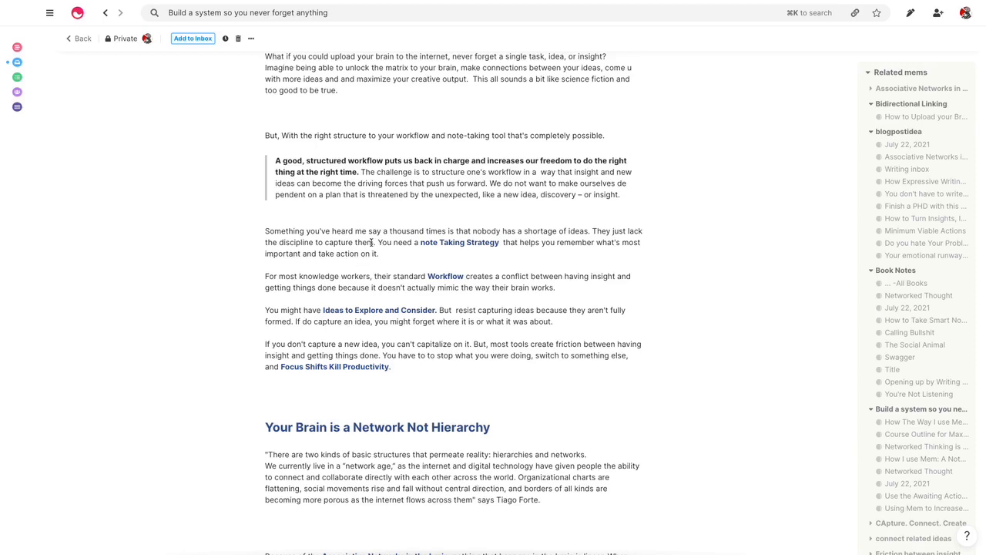
mouse_move(407, 242)
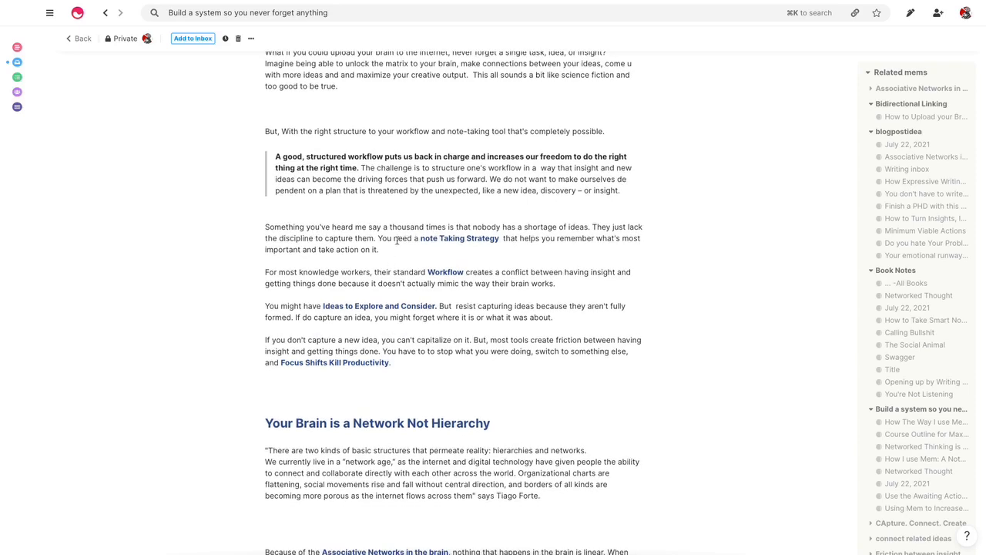
click(459, 238)
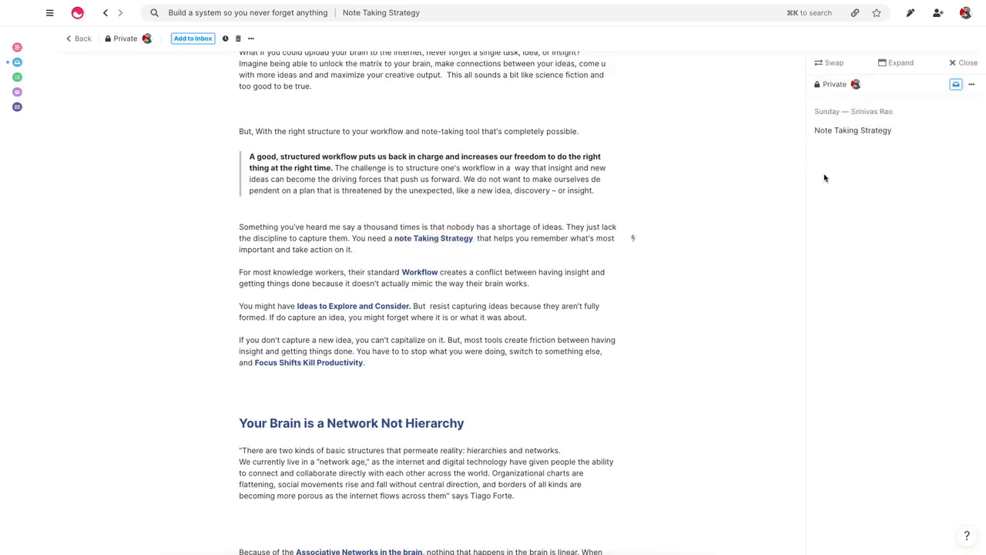
mouse_move(863, 183)
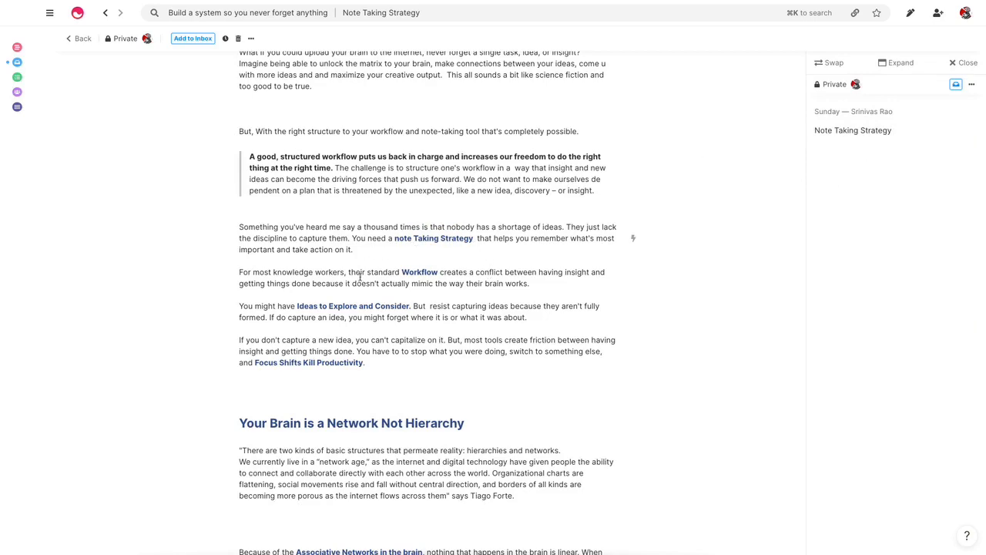
scroll(down, 3)
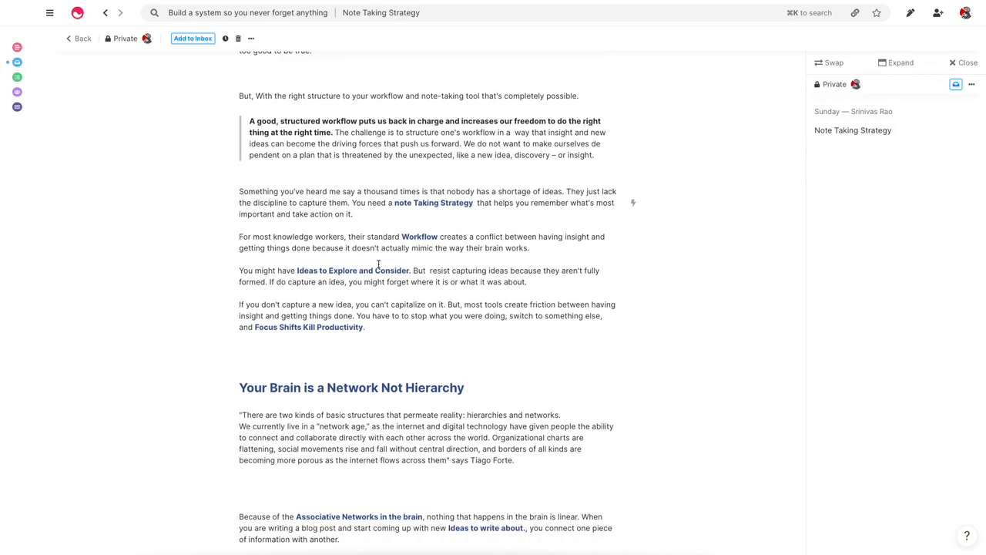
scroll(down, 3)
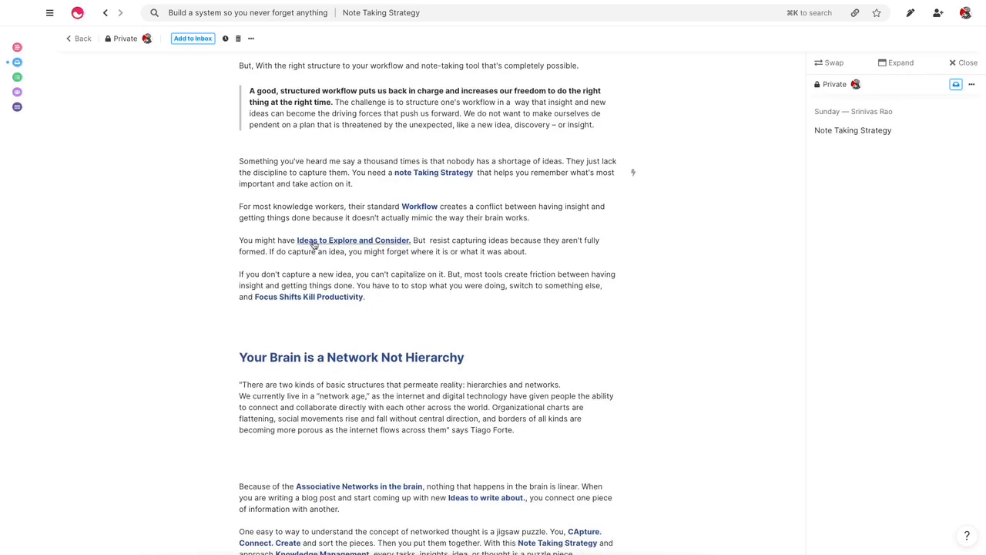
- Preview the linked Ideas to Explore and Consider. mem, scrolling through its contents
click(353, 240)
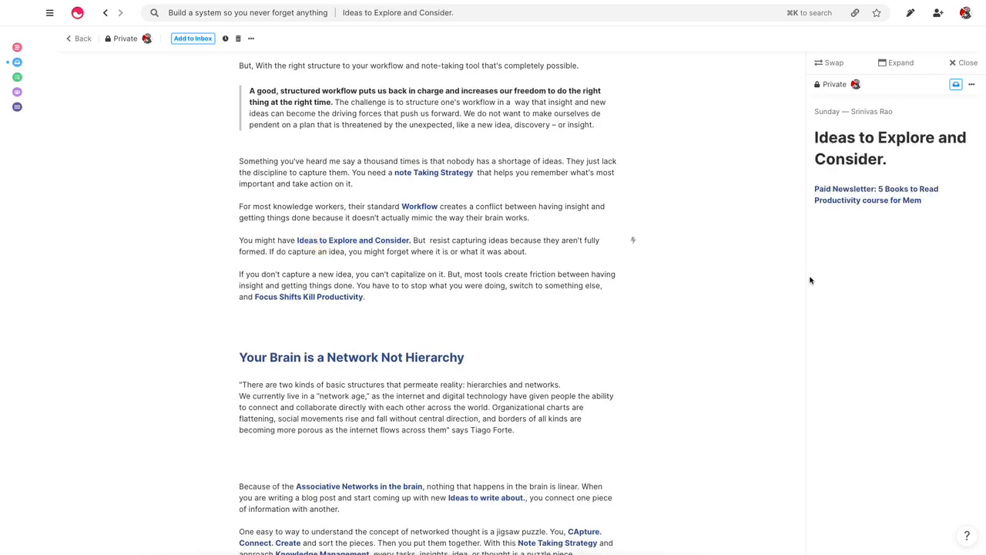
mouse_move(816, 295)
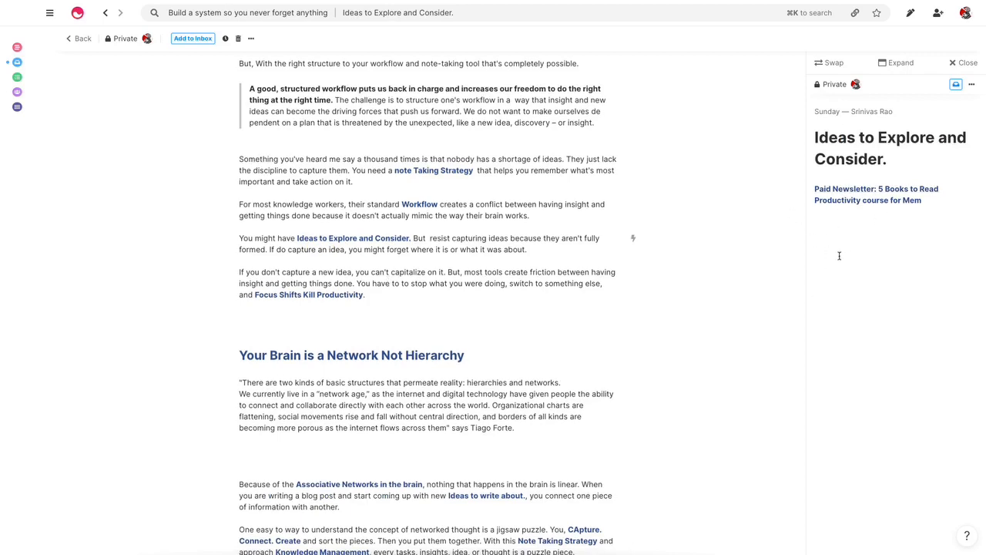
scroll(down, 3)
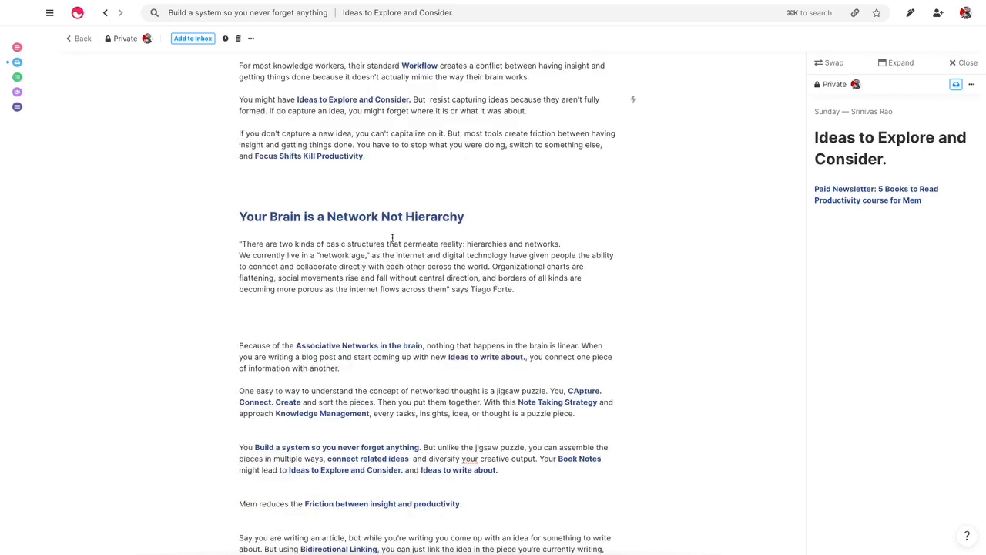
scroll(down, 3)
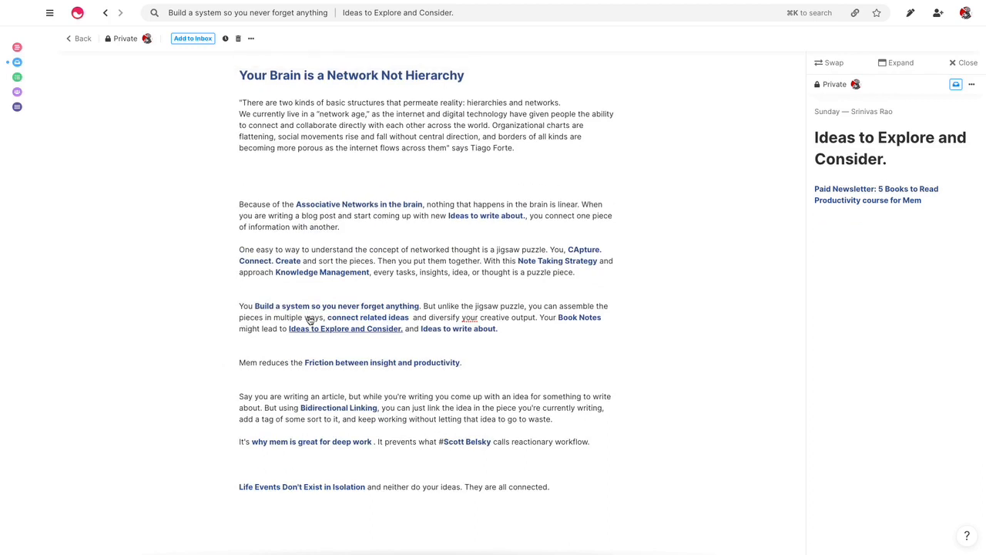
scroll(down, 3)
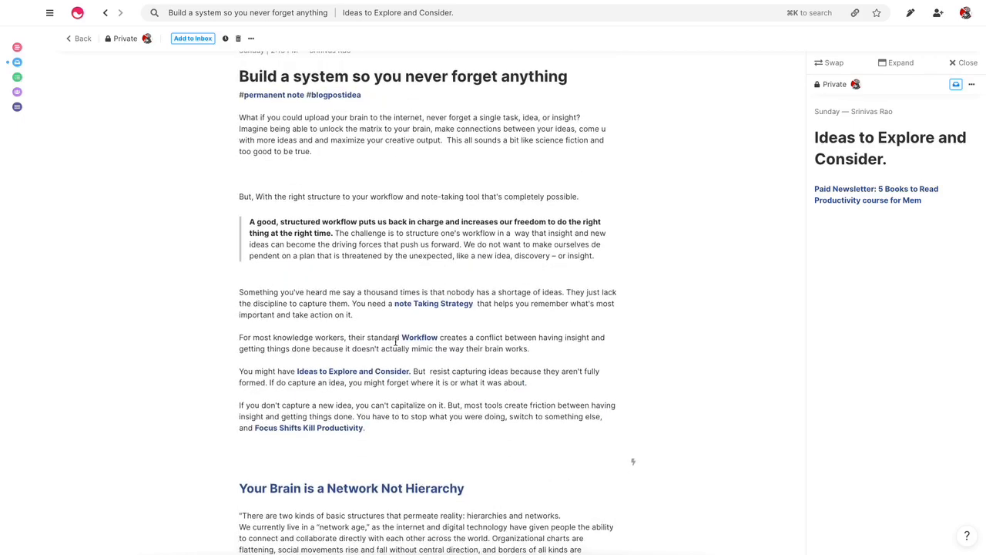
scroll(down, 3)
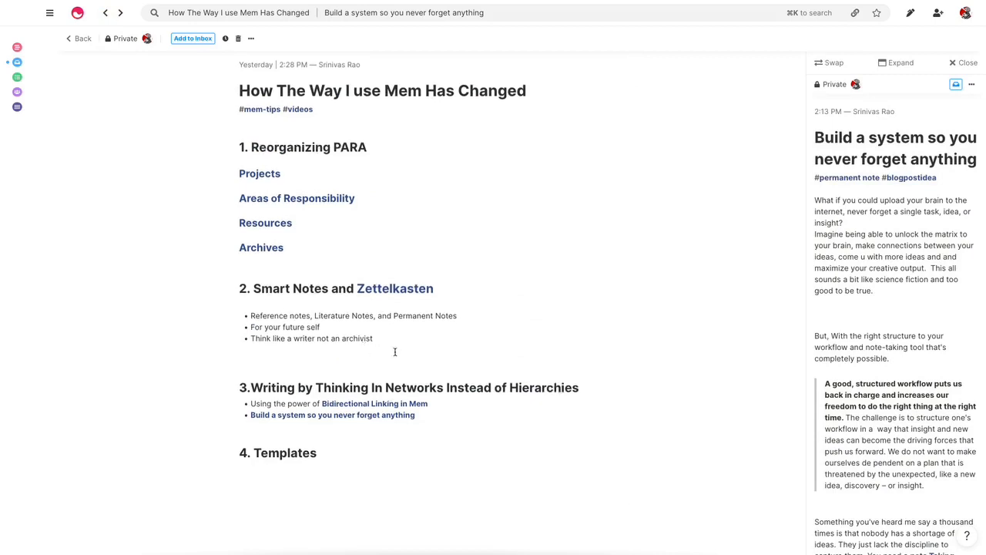
scroll(down, 3)
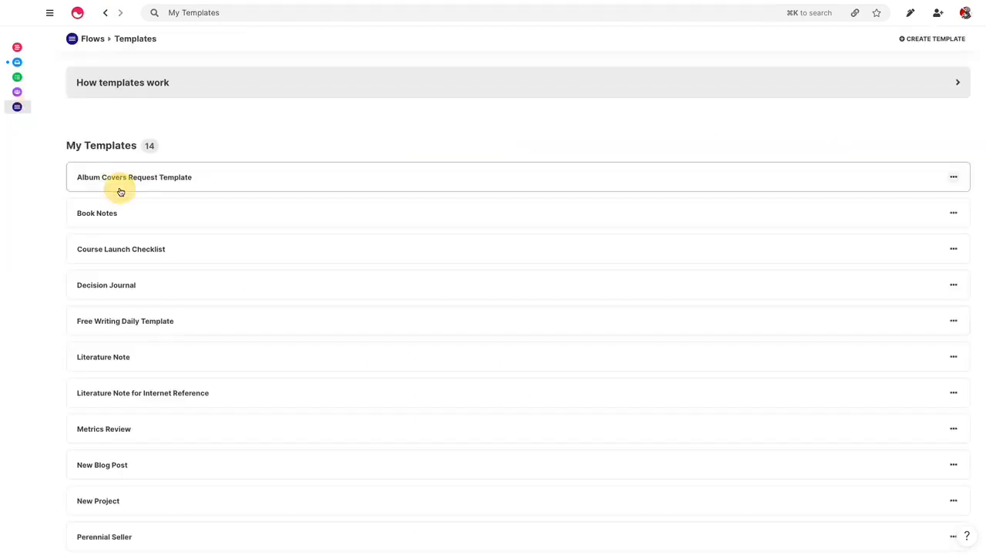
- View the Literature Note template through Edit Template, then go to the Timeline
scroll(down, 3)
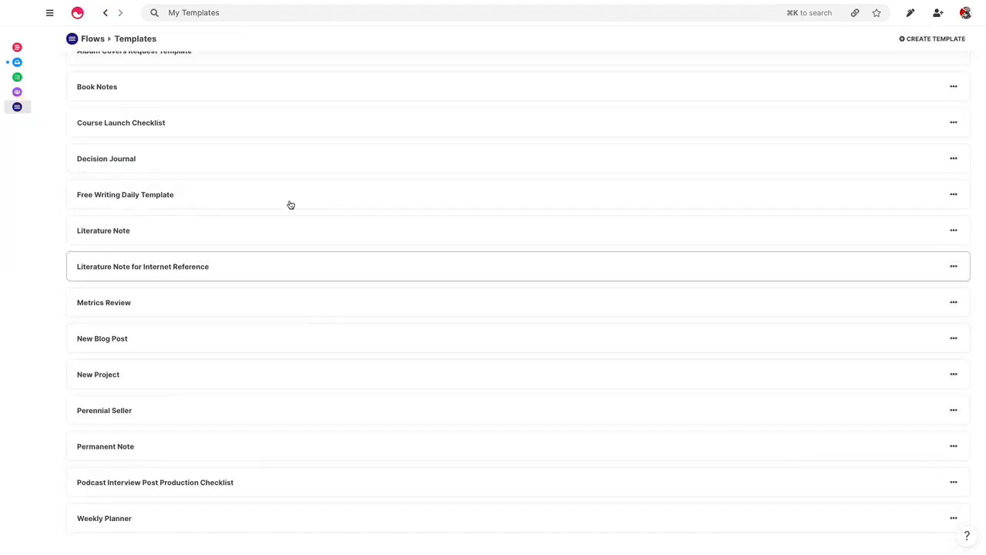
mouse_move(189, 458)
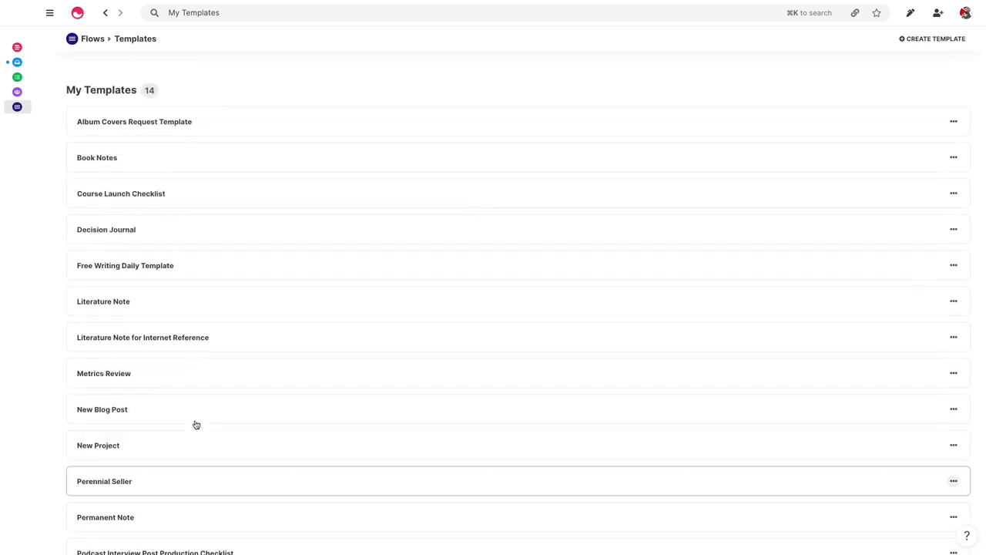
scroll(down, 3)
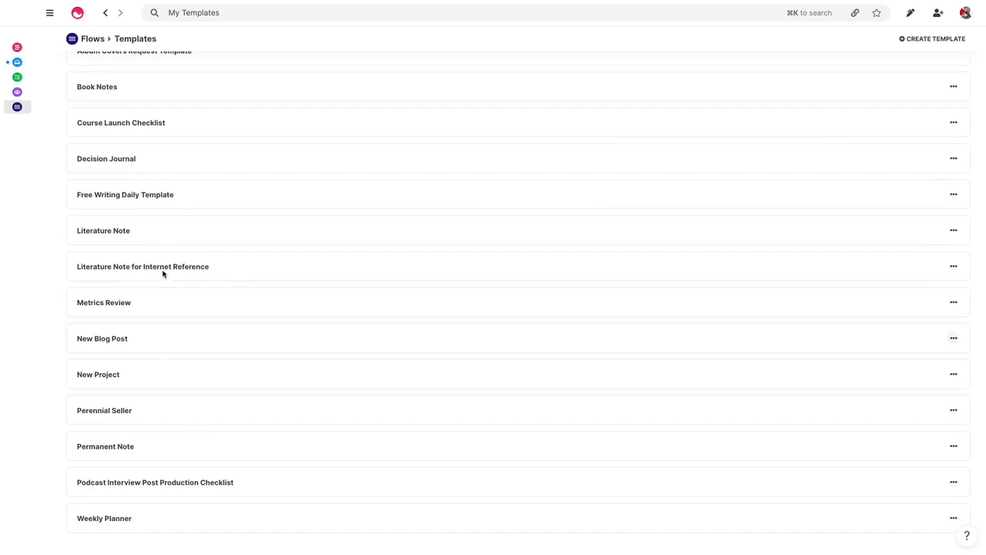
click(953, 229)
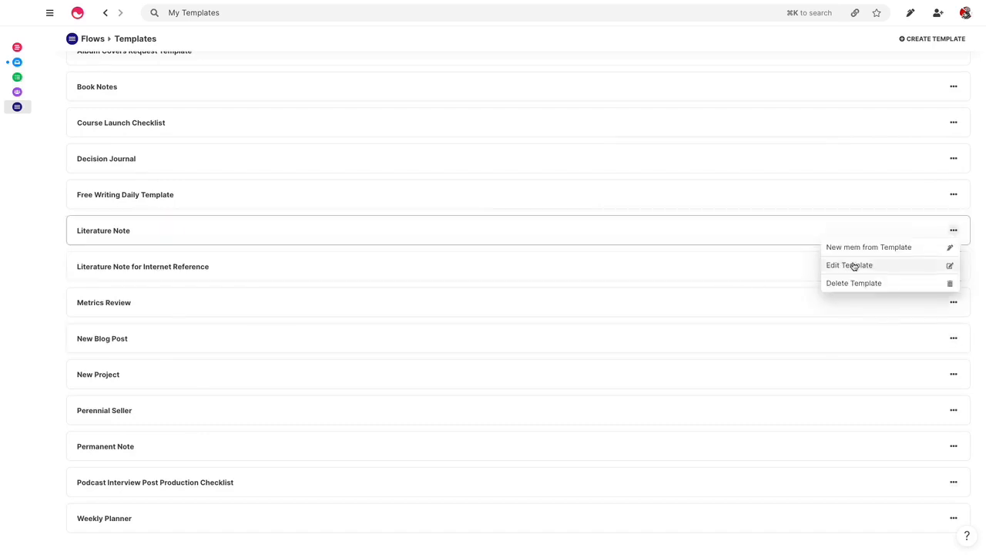
click(849, 265)
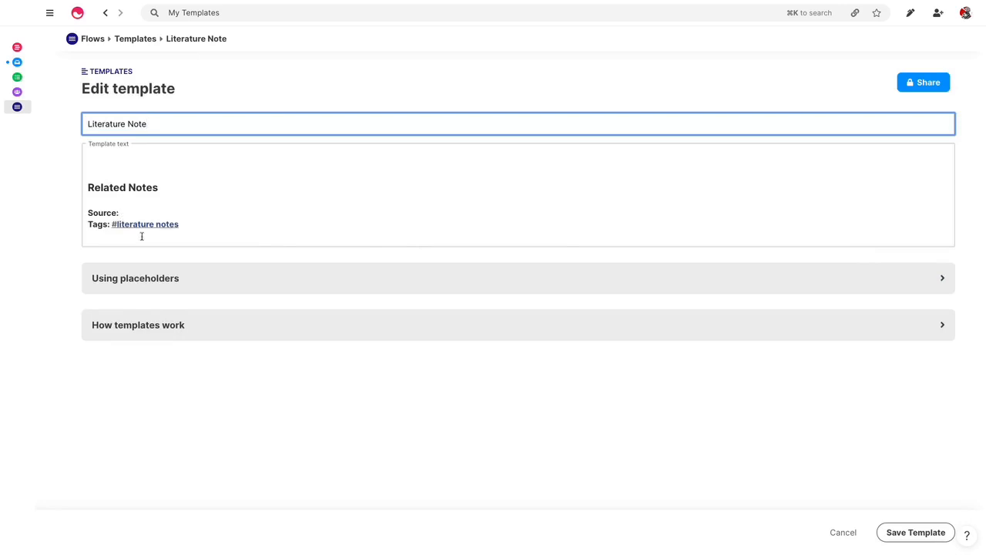
click(105, 12)
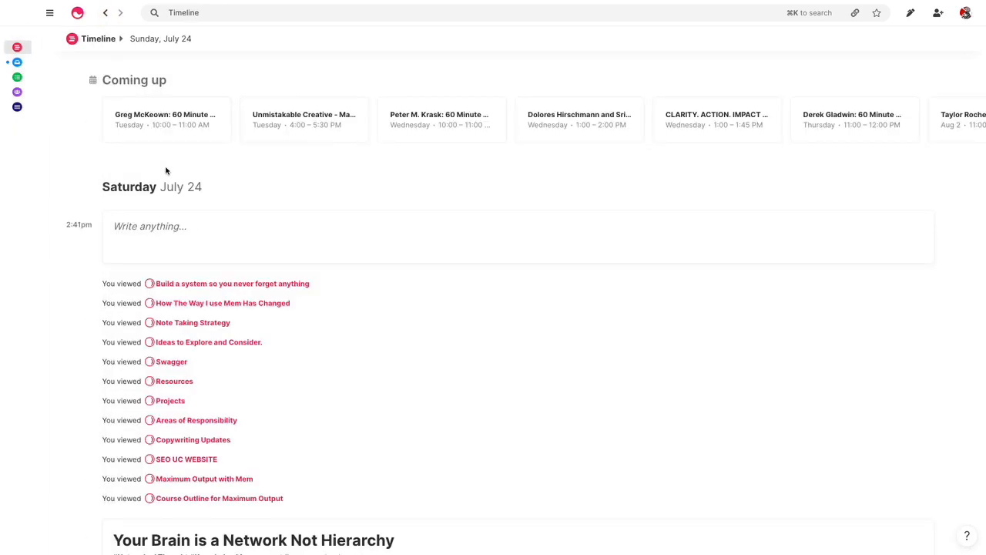
- Create a 'Make Smart Decisions' mem from the Literature Note template
click(517, 226)
text(/l)
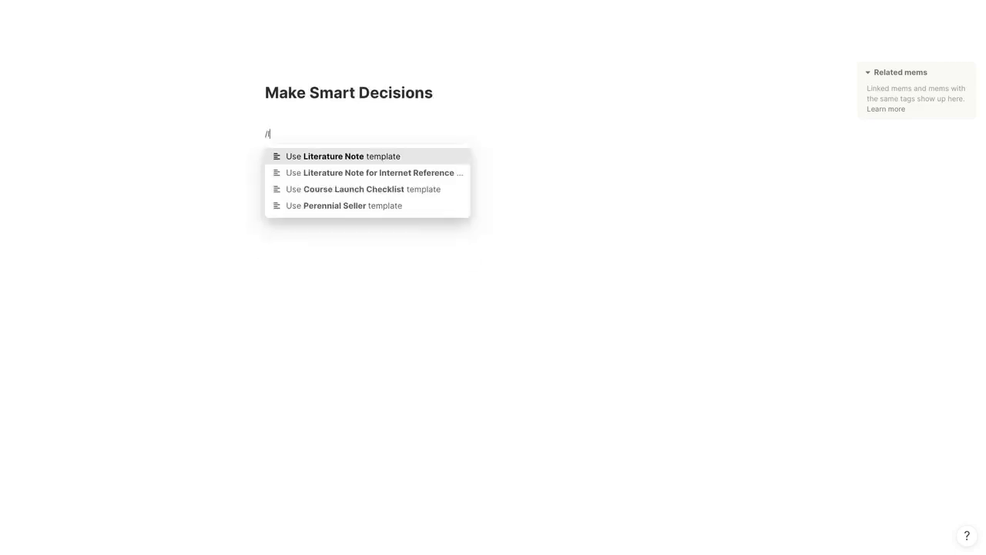
click(344, 156)
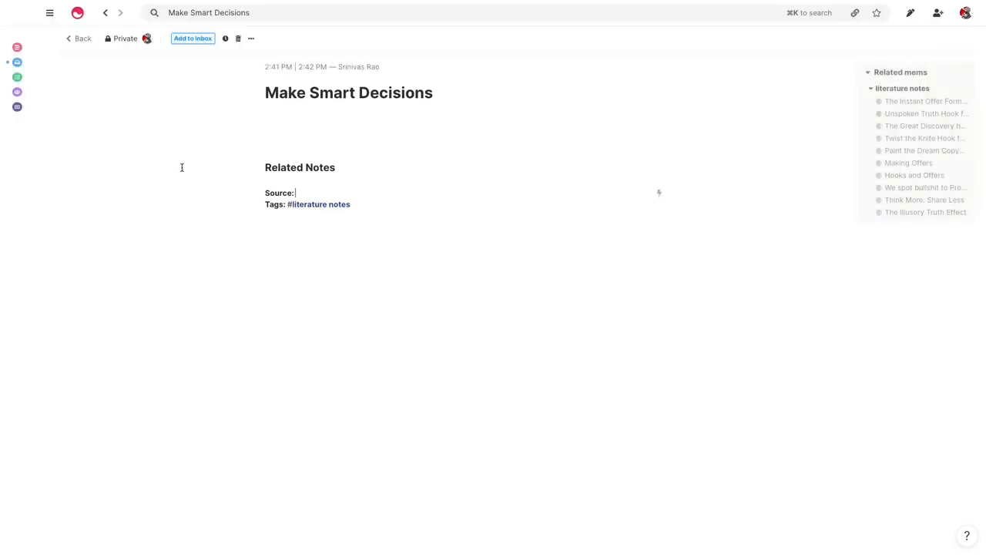
mouse_move(144, 168)
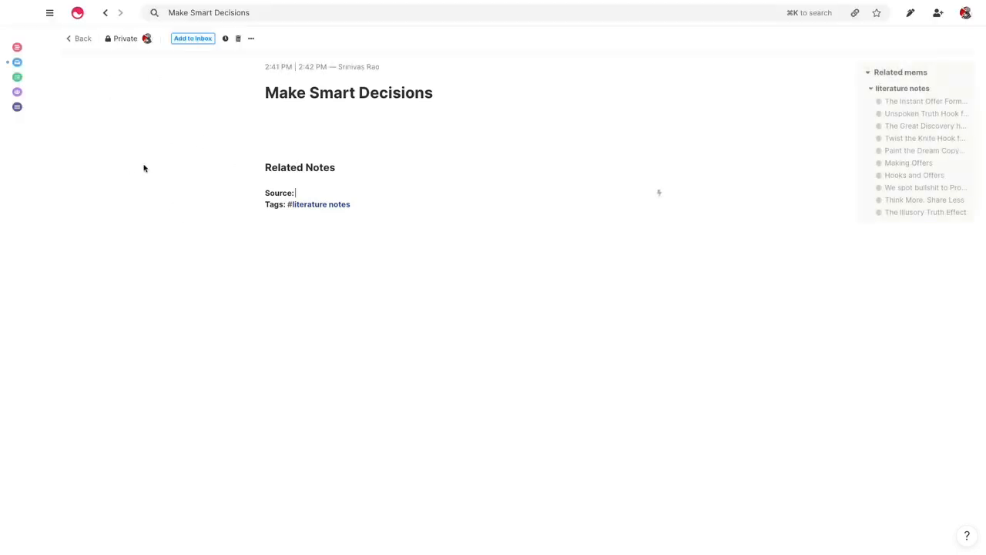
mouse_move(127, 117)
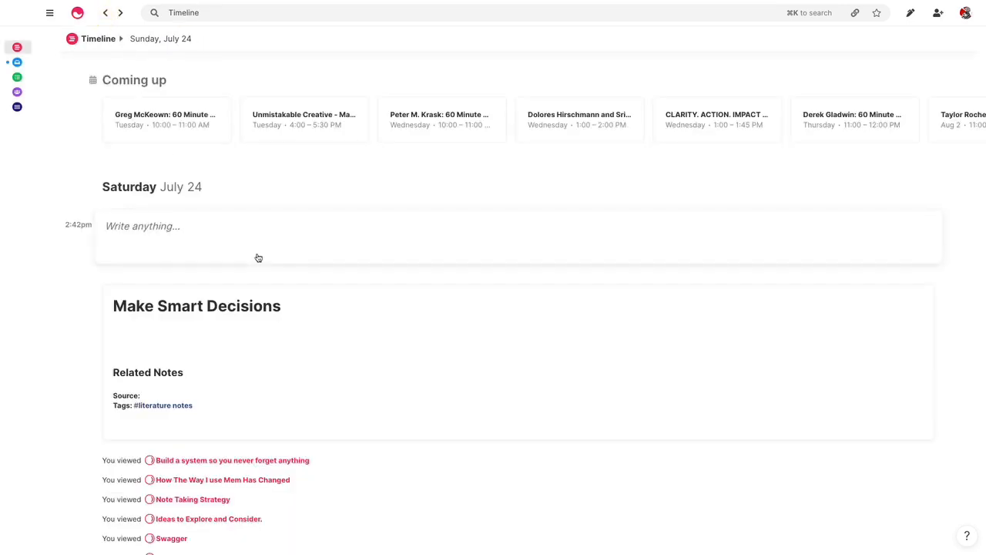
scroll(down, 3)
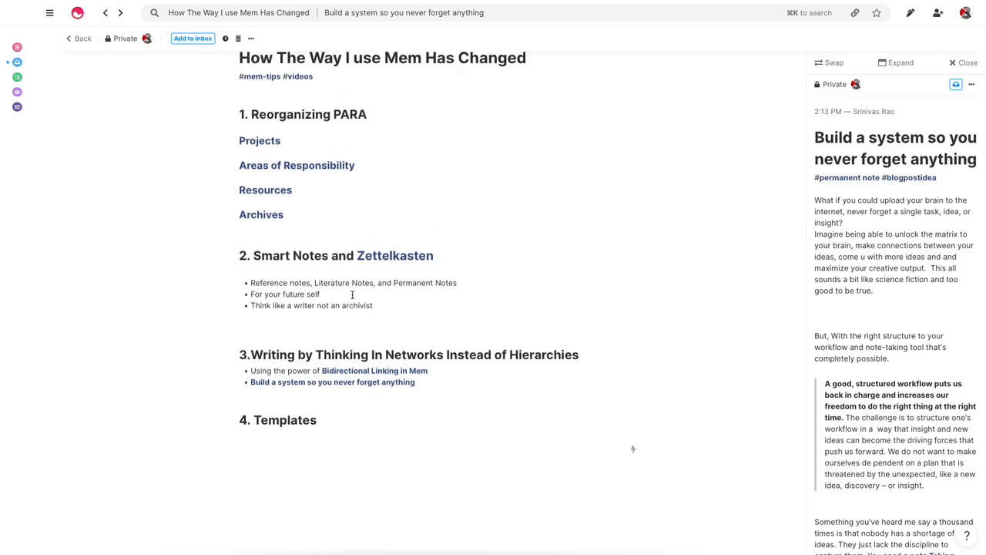
scroll(down, 3)
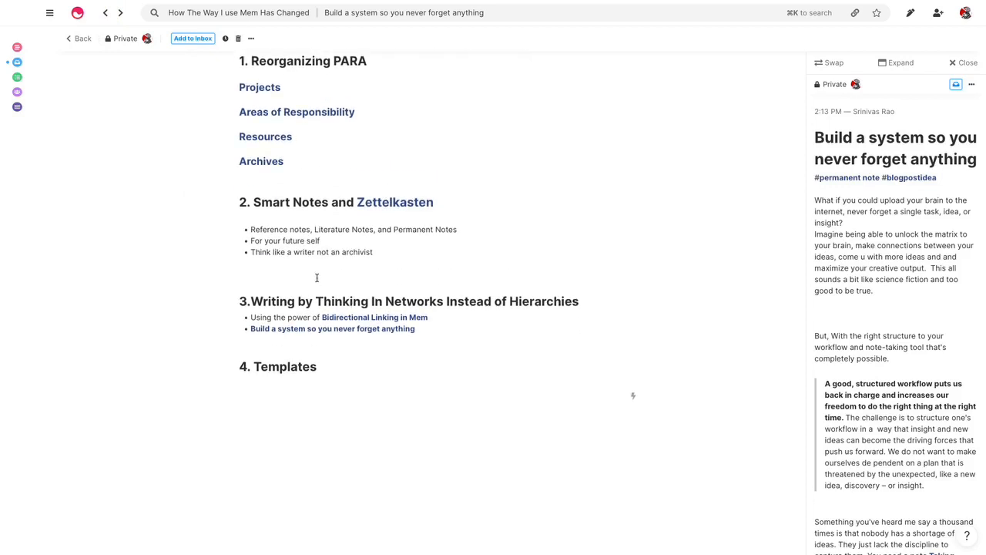
click(316, 274)
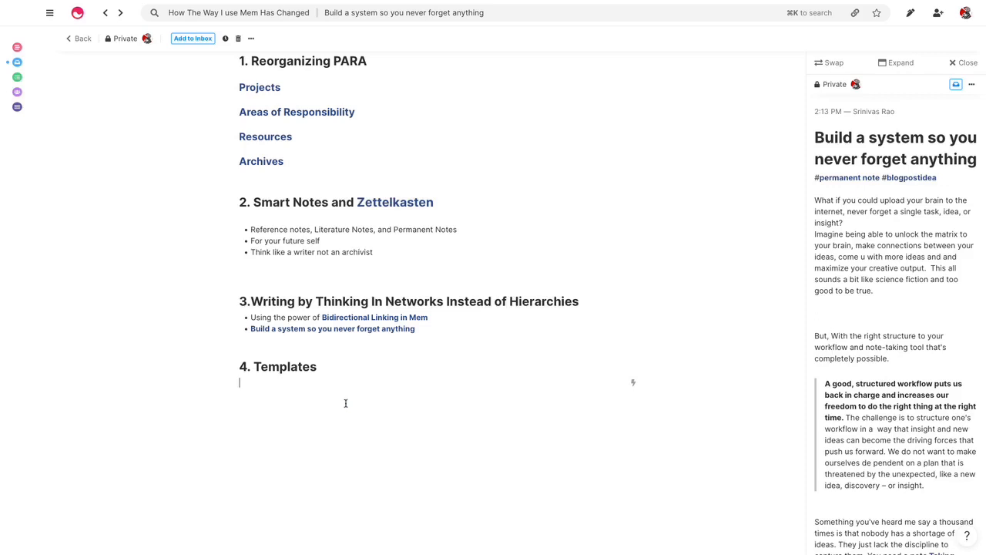
scroll(up, 3)
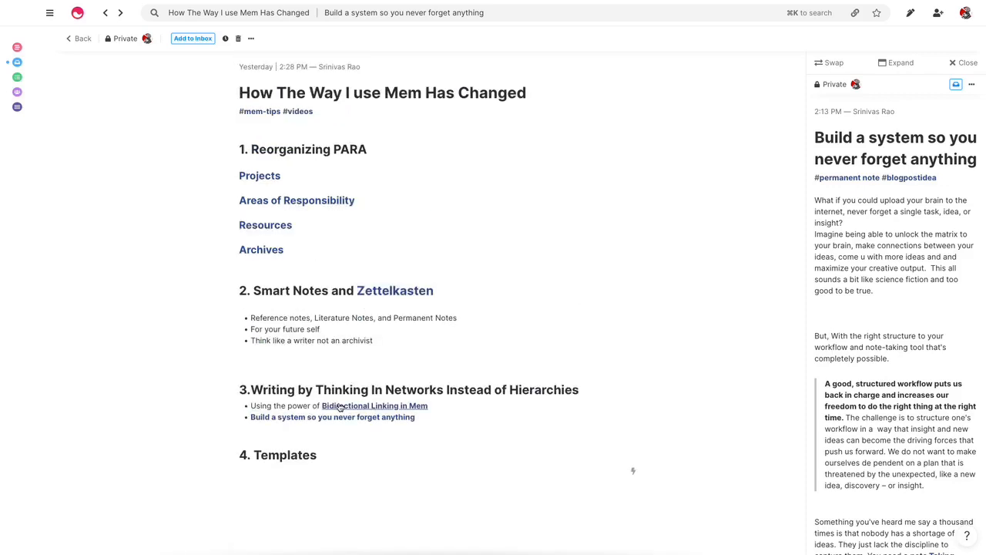